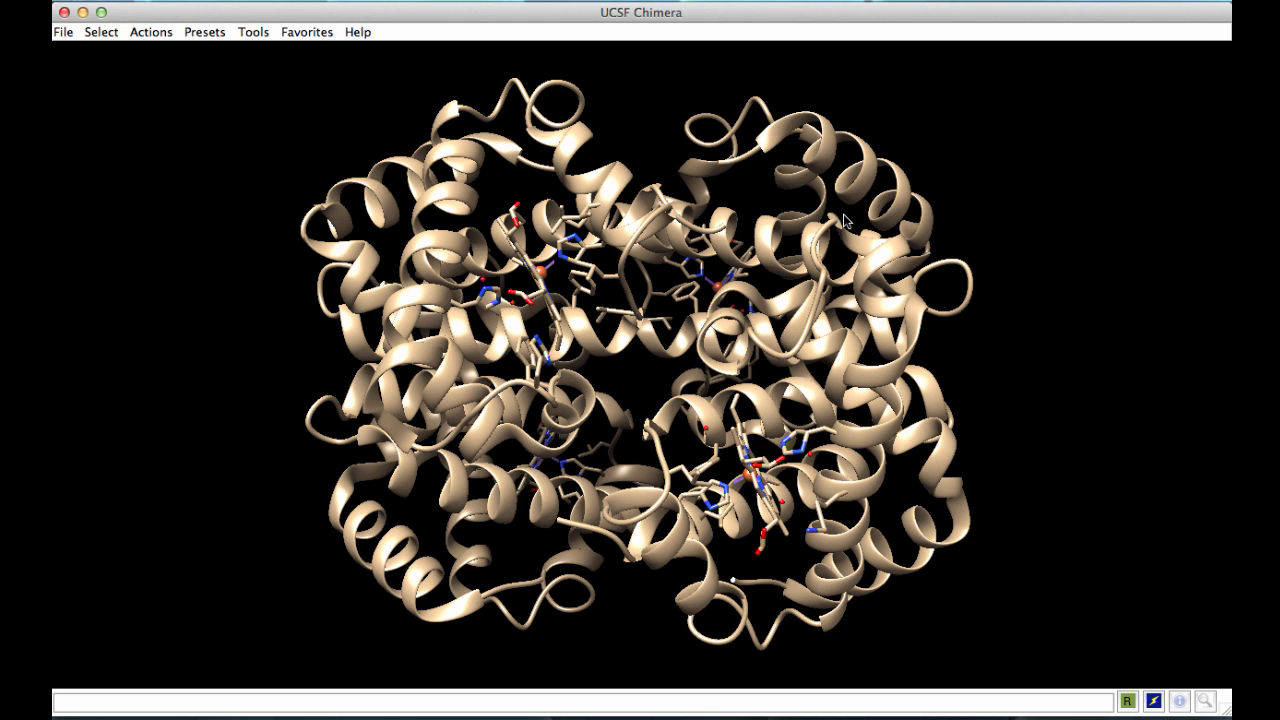
mouse_move(758, 189)
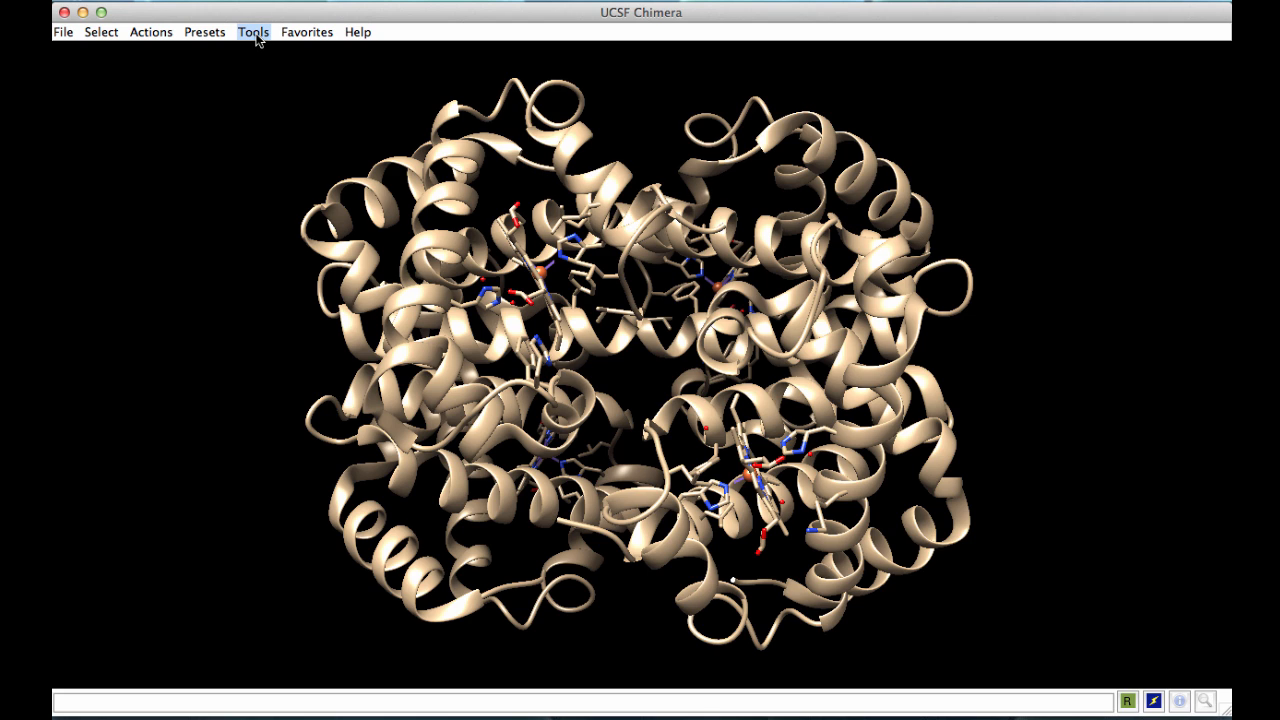
- Rainbow-colour 4hhb by chain so chains A–D each get a distinct colour
click(253, 31)
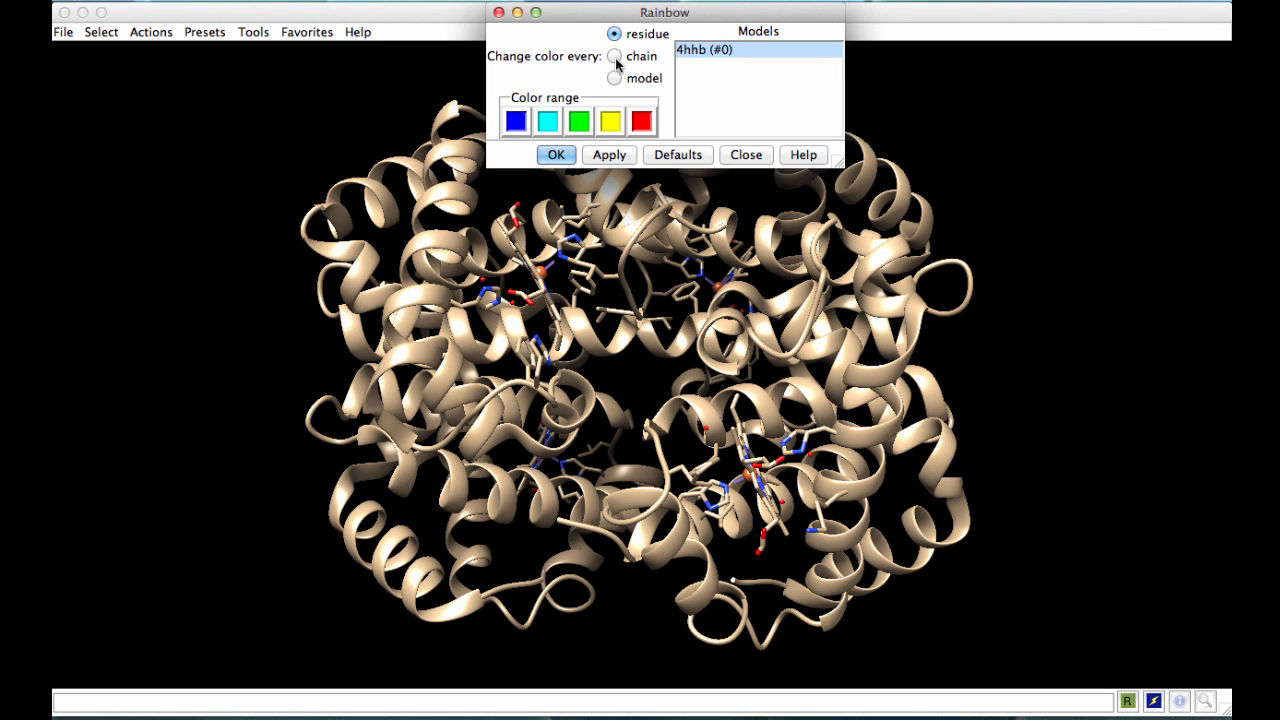
click(614, 56)
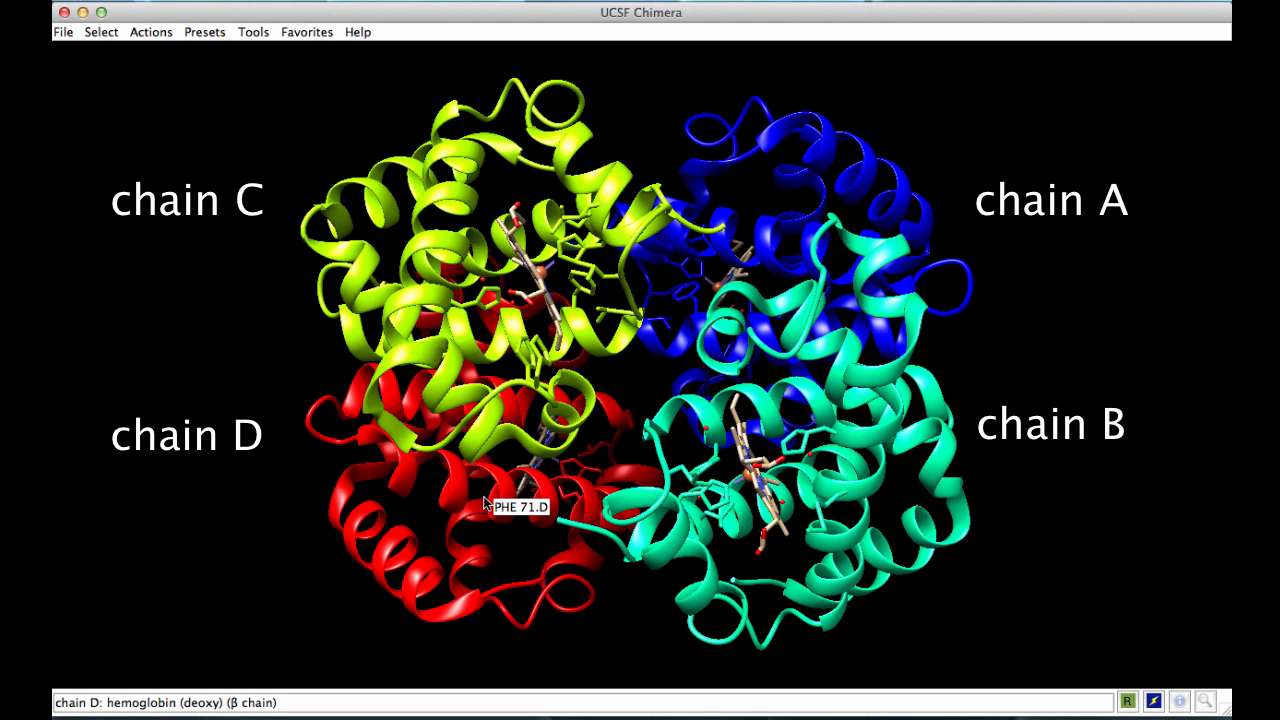
mouse_move(385, 380)
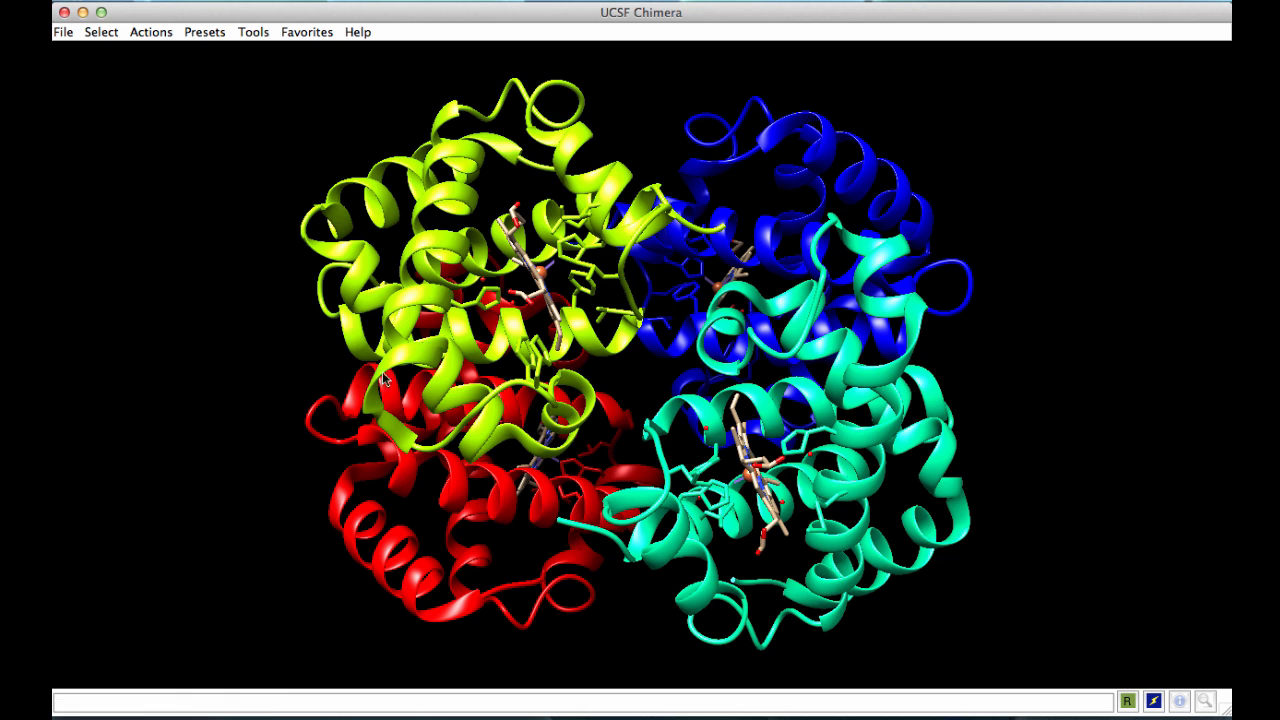
- Fetch PDB entry 1mbo by ID into the current session
click(63, 31)
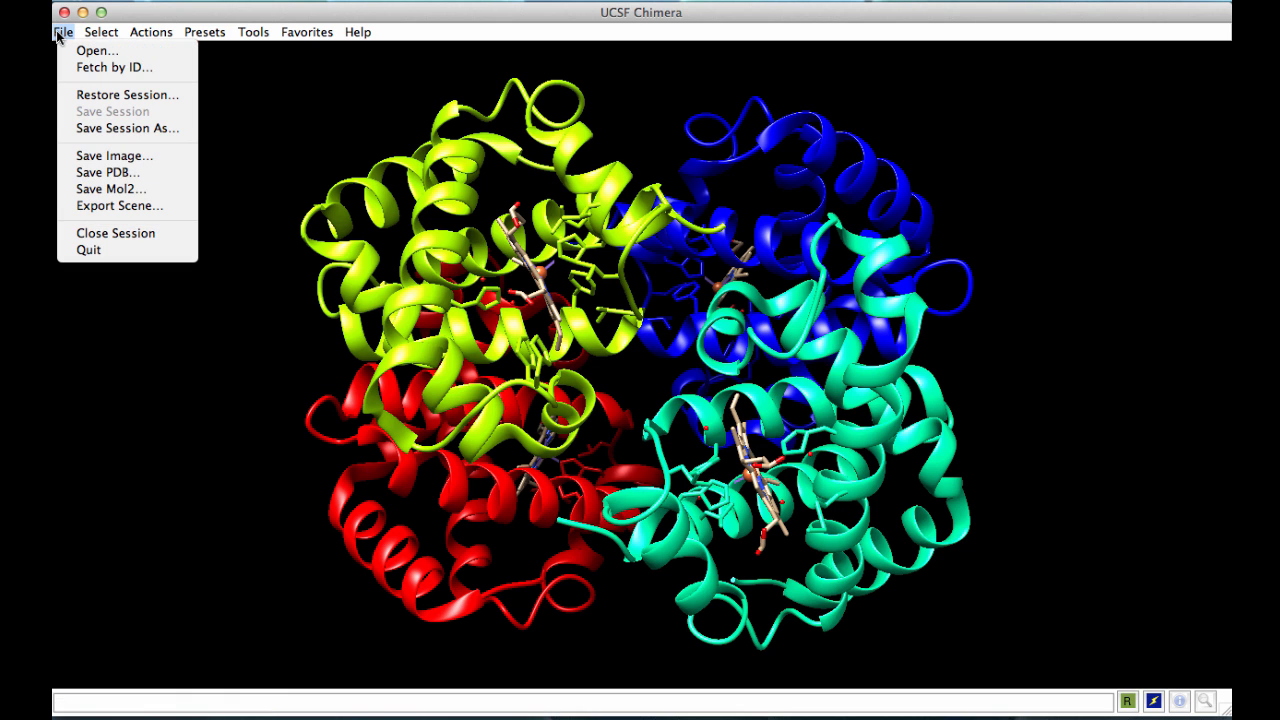
click(114, 67)
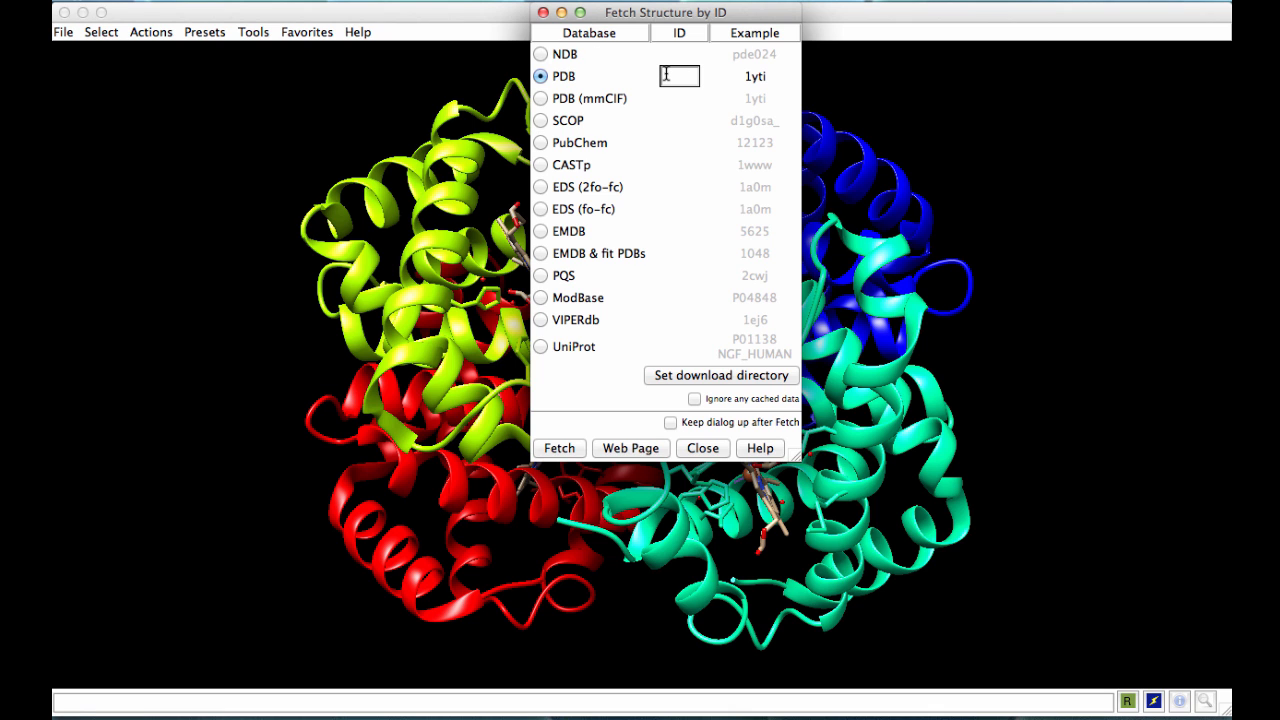
text(1mbo)
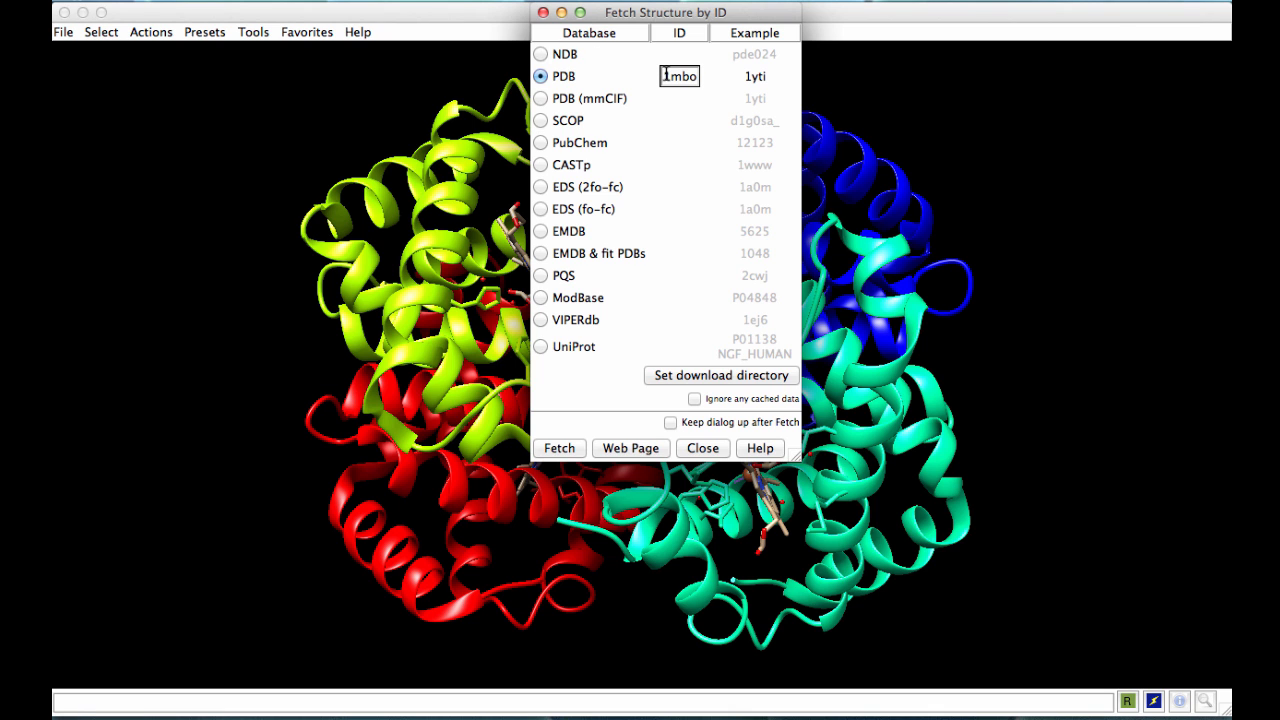
click(559, 448)
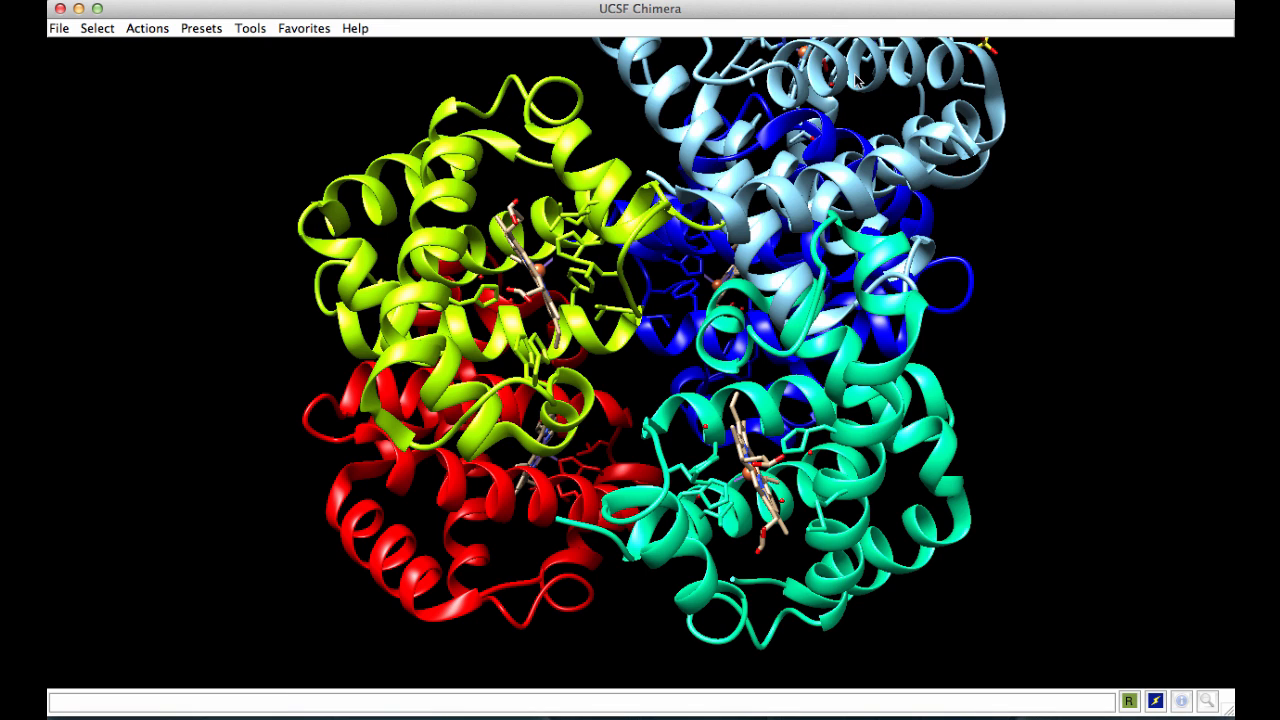
mouse_move(668, 483)
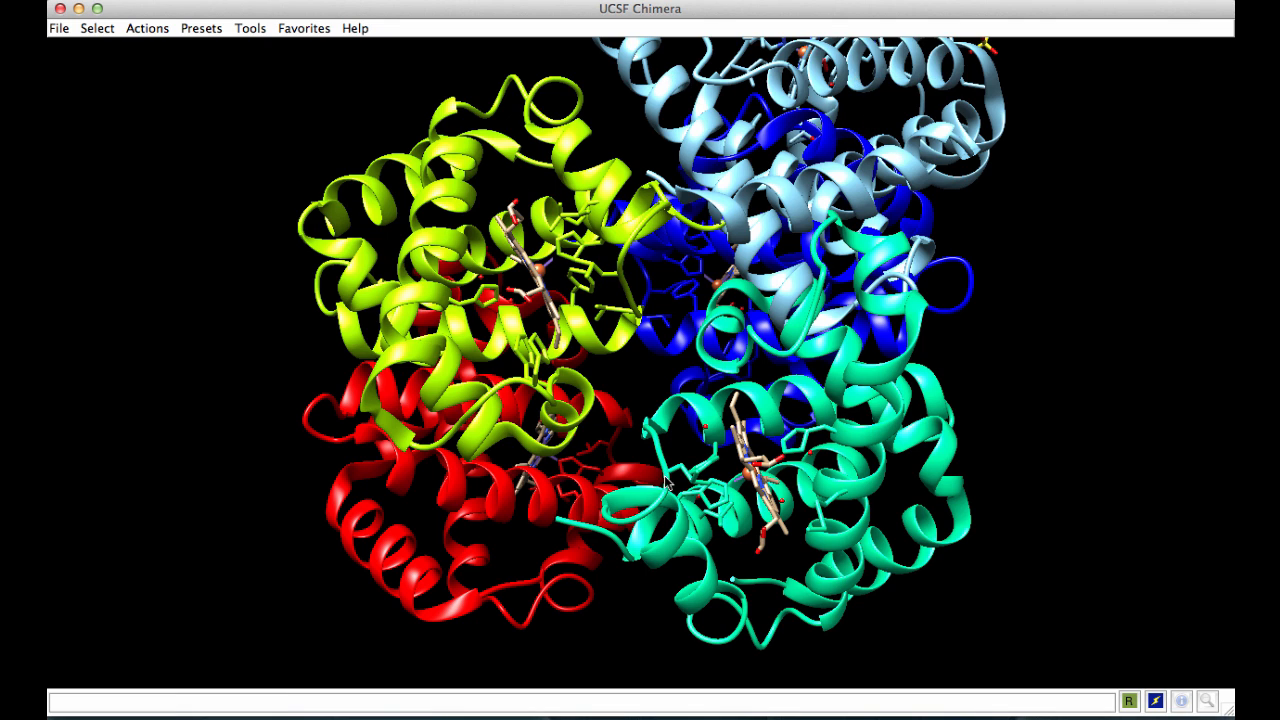
mouse_move(278, 54)
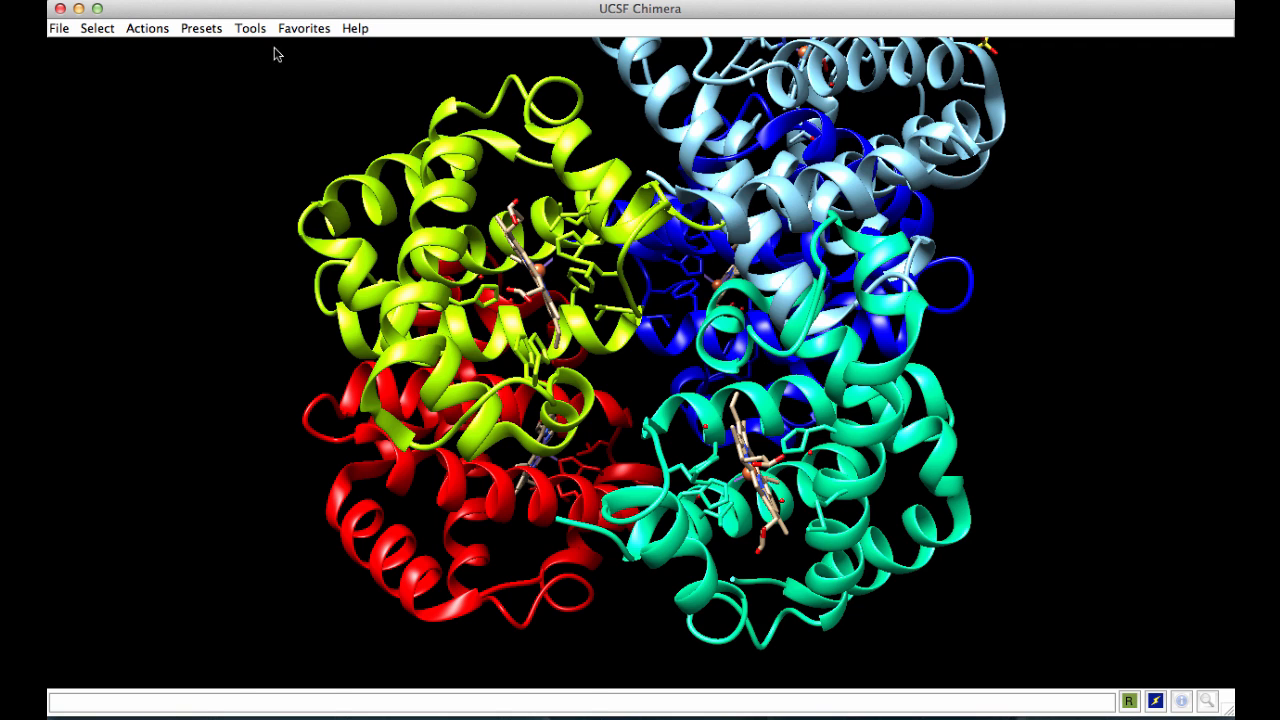
- Run MatchMaker with 4hhb as reference and 1mbo as match, best-aligning chain pair
click(250, 27)
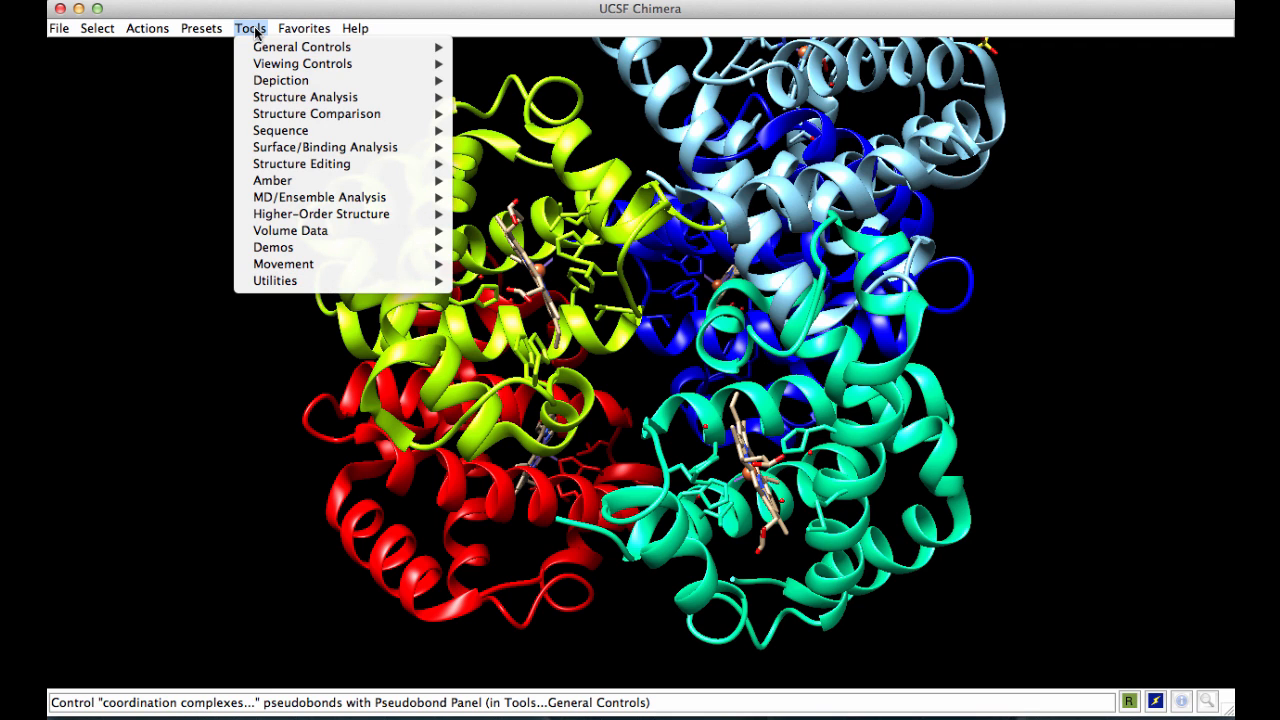
mouse_move(316, 113)
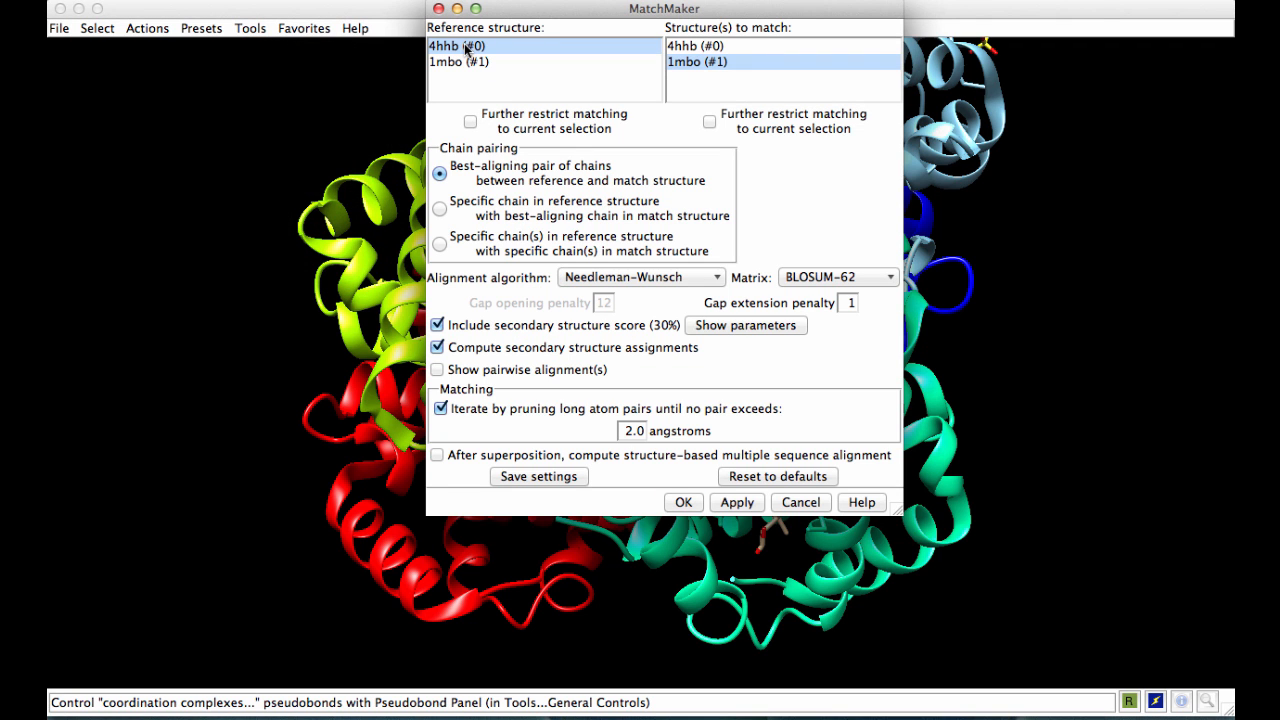
mouse_move(697, 62)
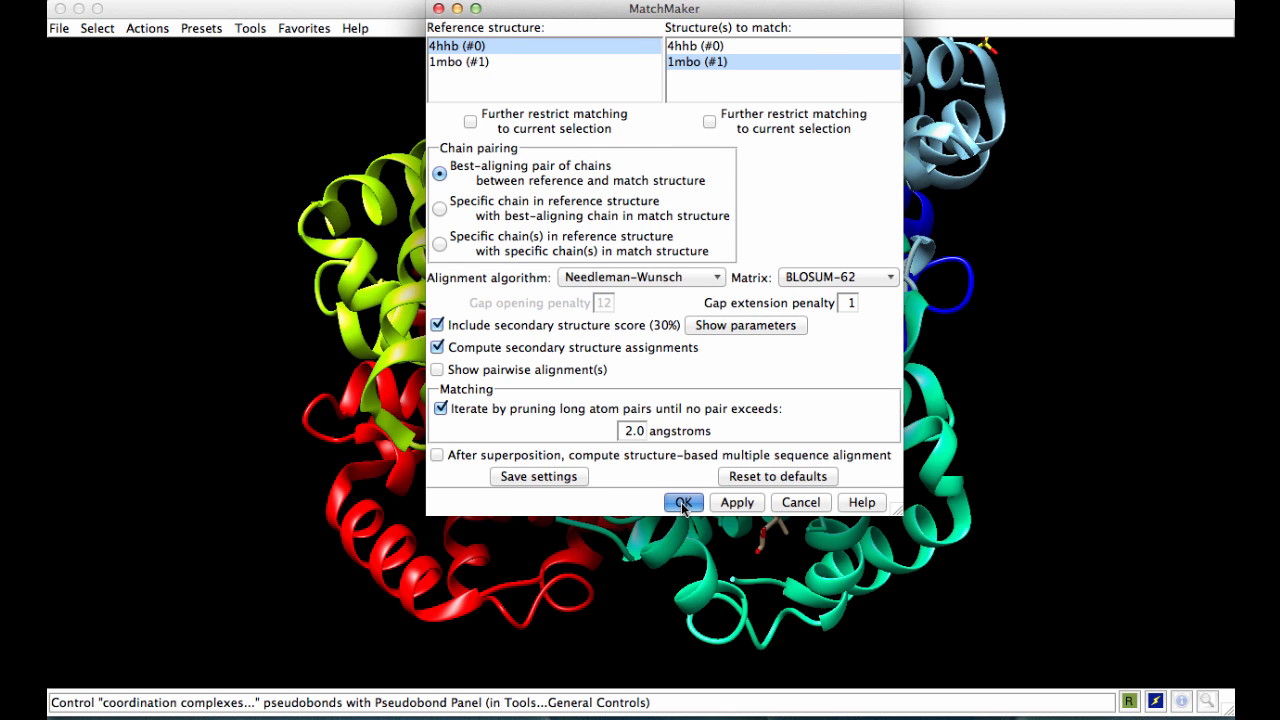
click(683, 502)
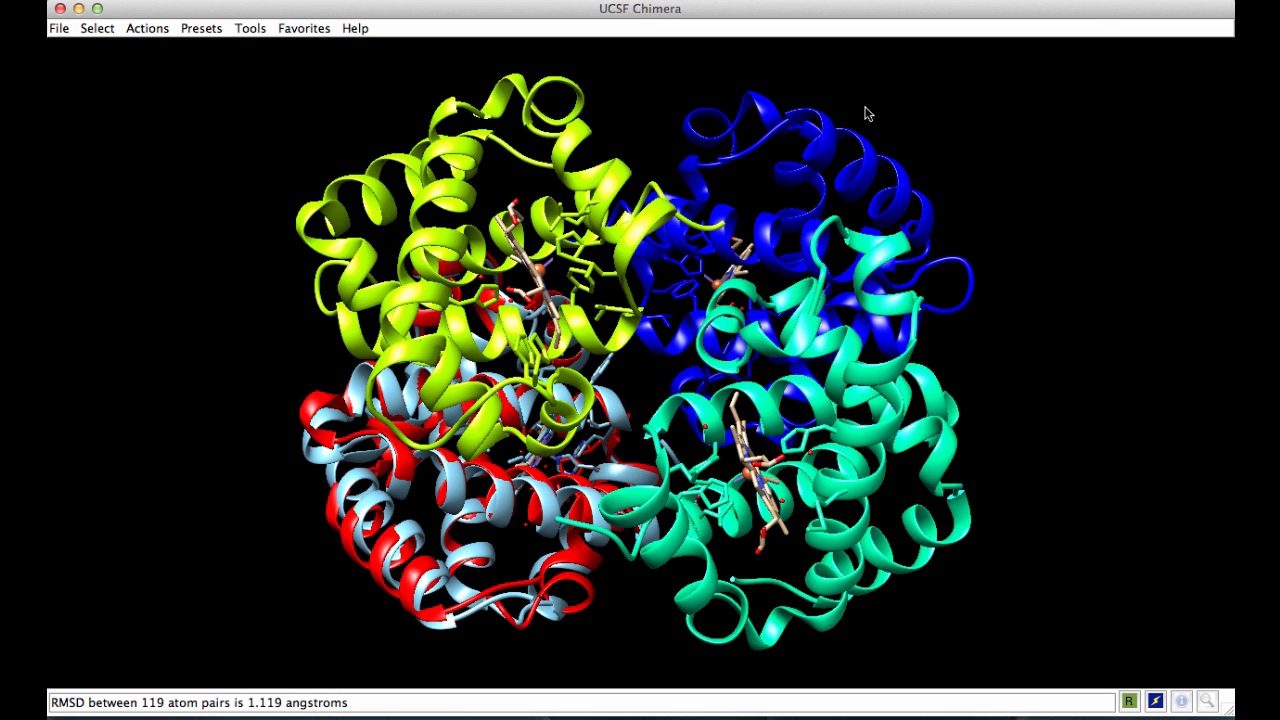
mouse_move(835, 113)
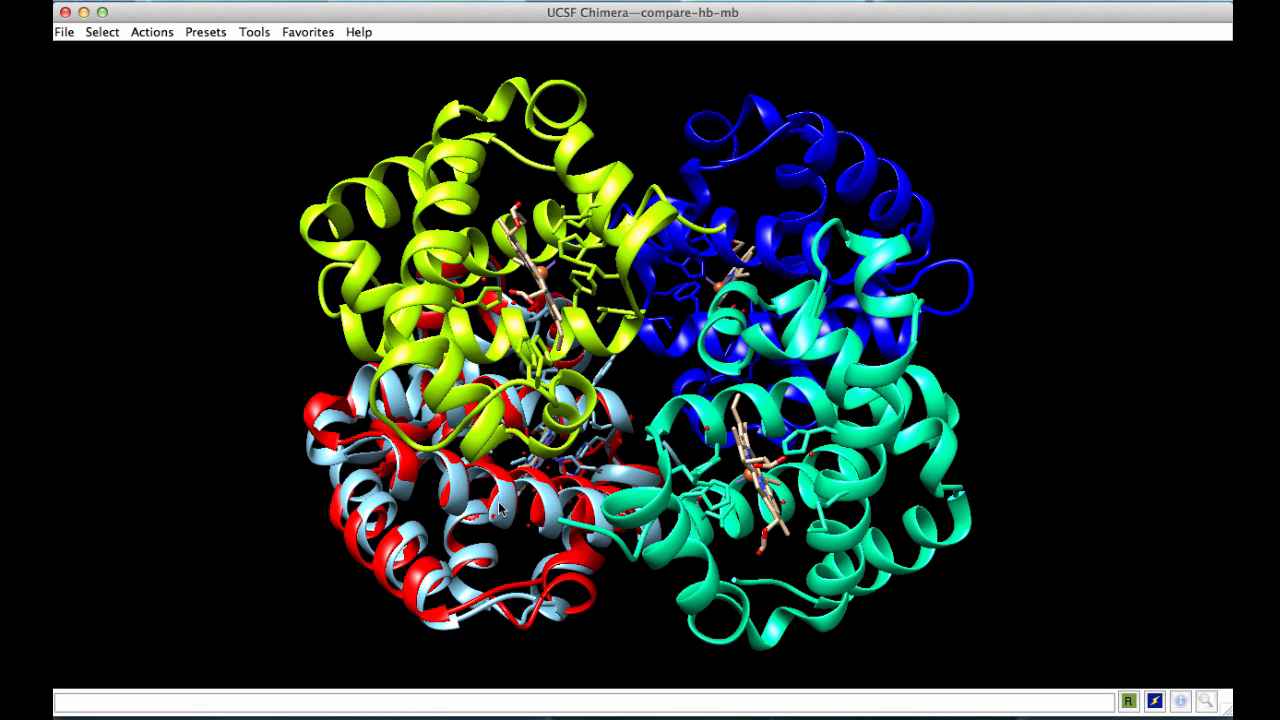
- Hide the ribbons and atoms of hemoglobin chains A, B and C
click(101, 31)
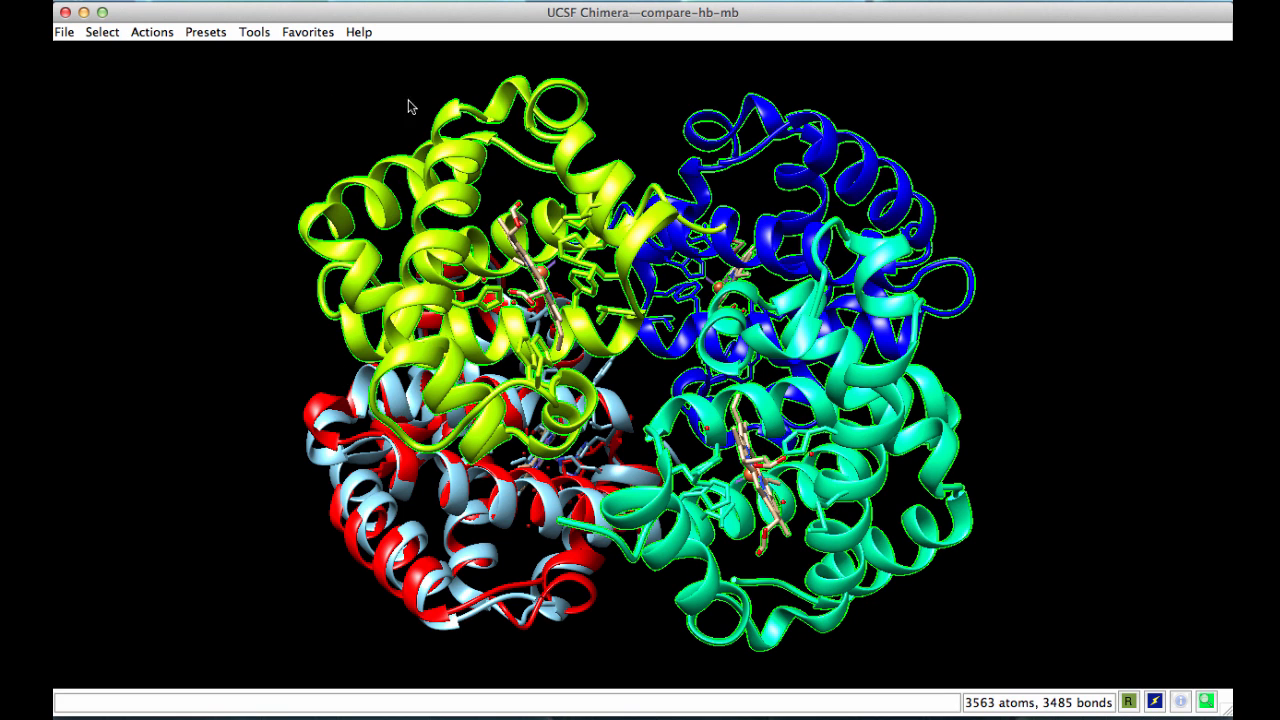
click(151, 31)
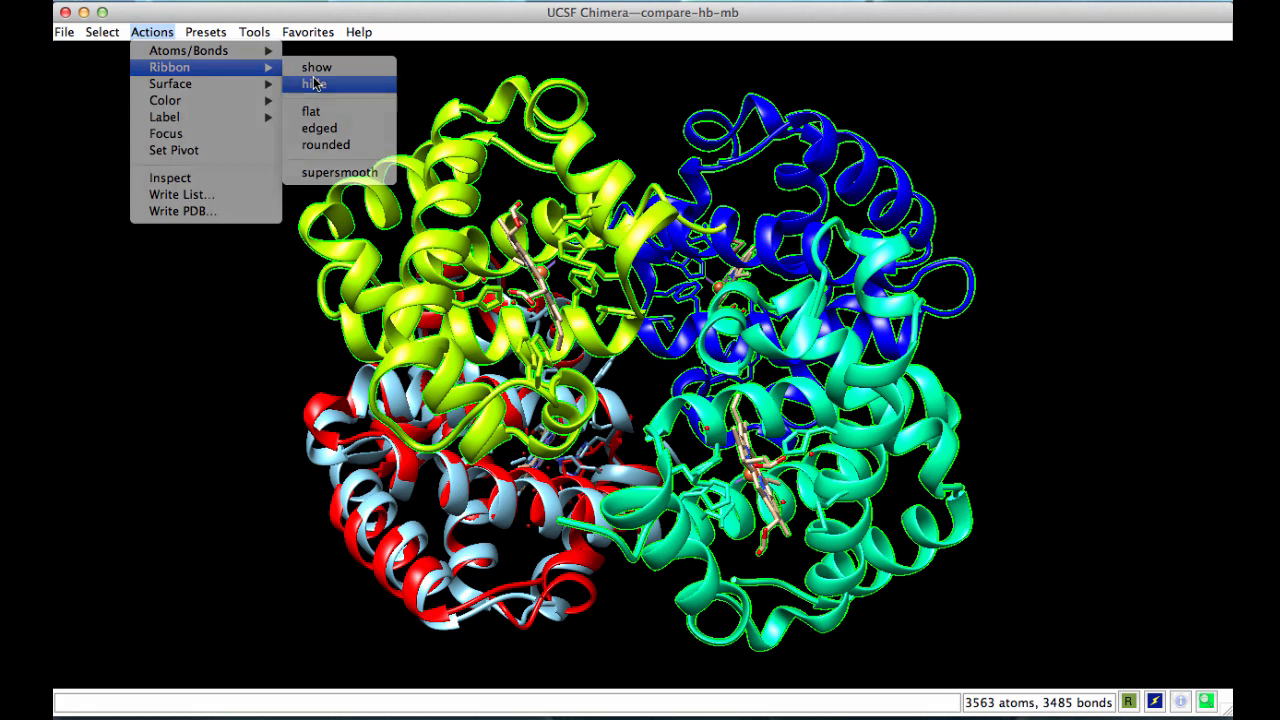
click(188, 50)
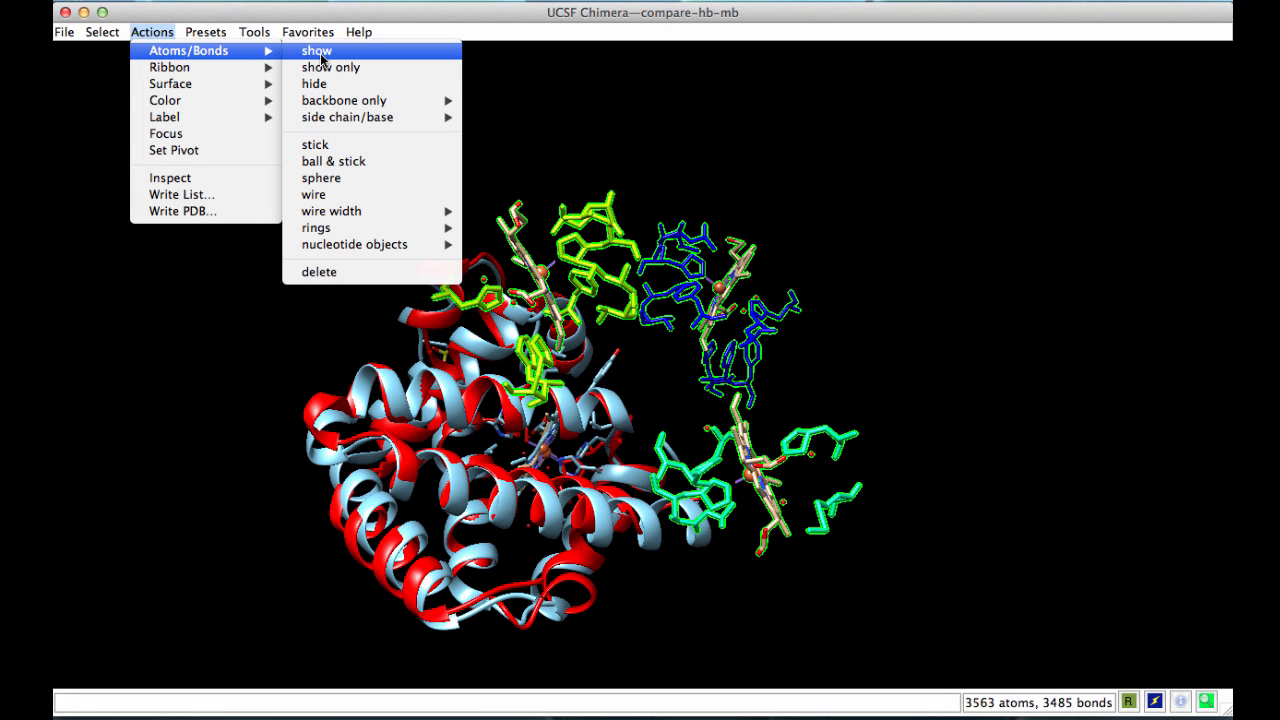
click(314, 83)
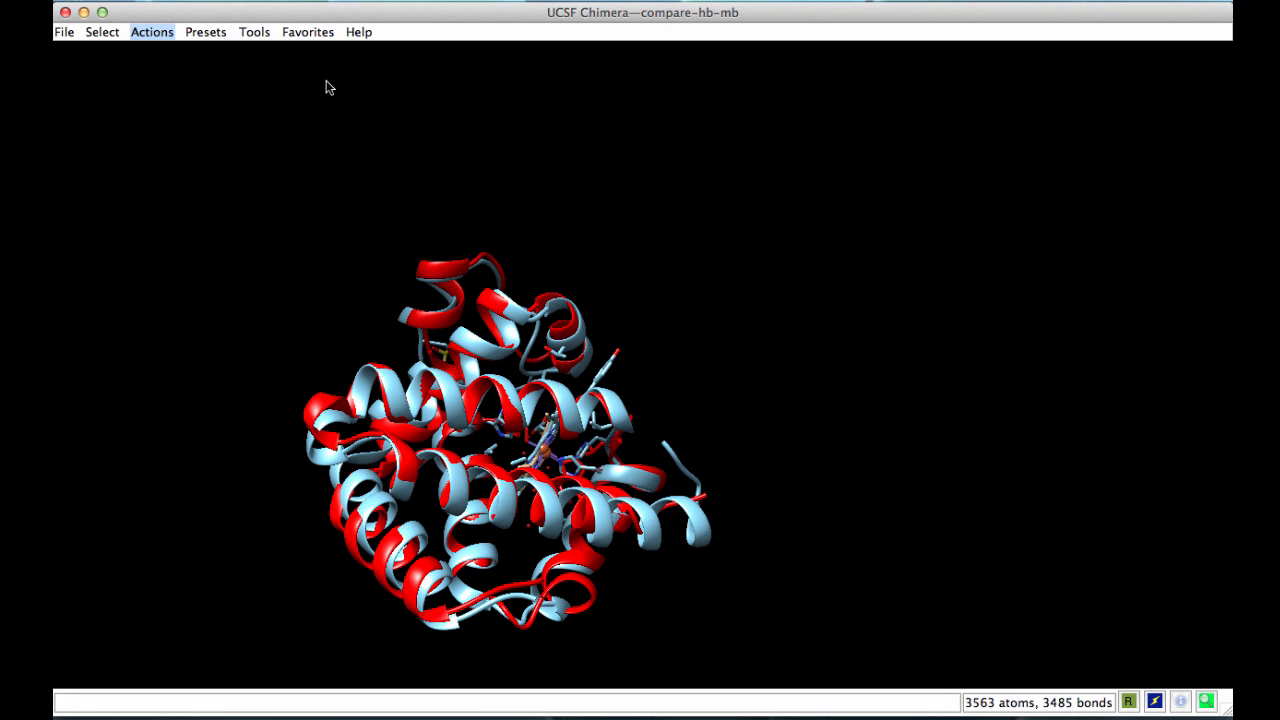
click(101, 31)
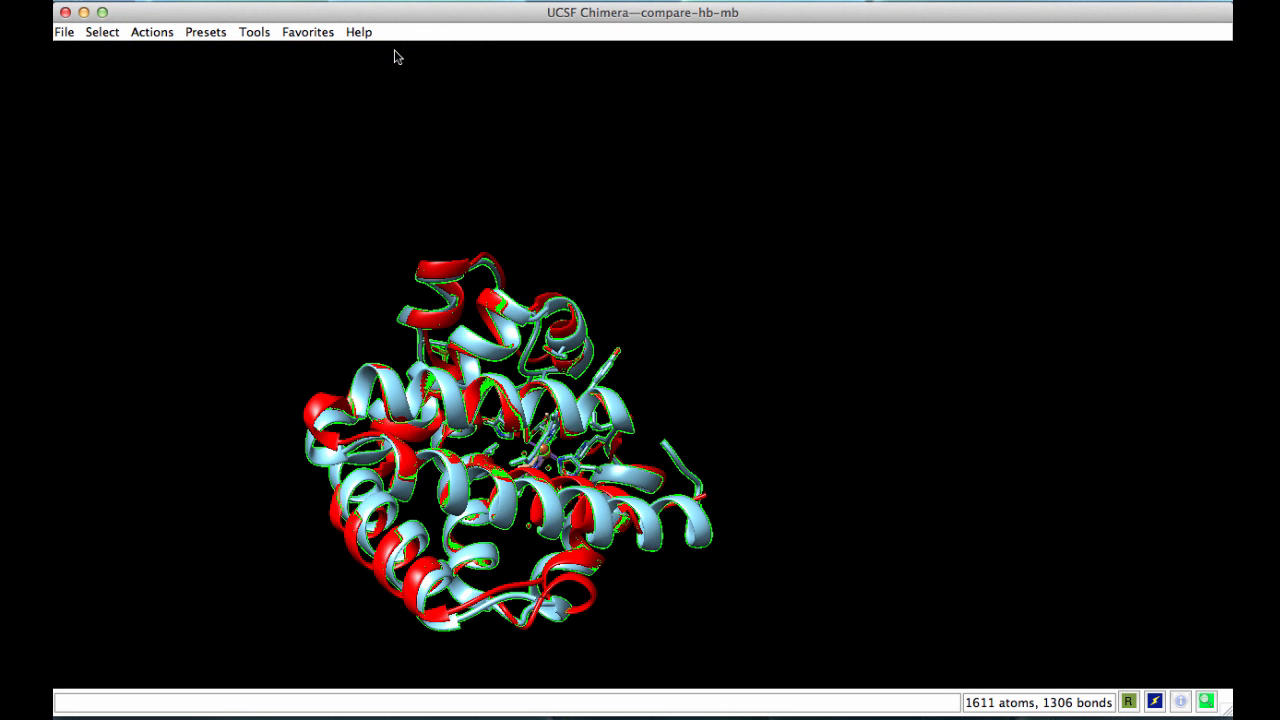
click(151, 31)
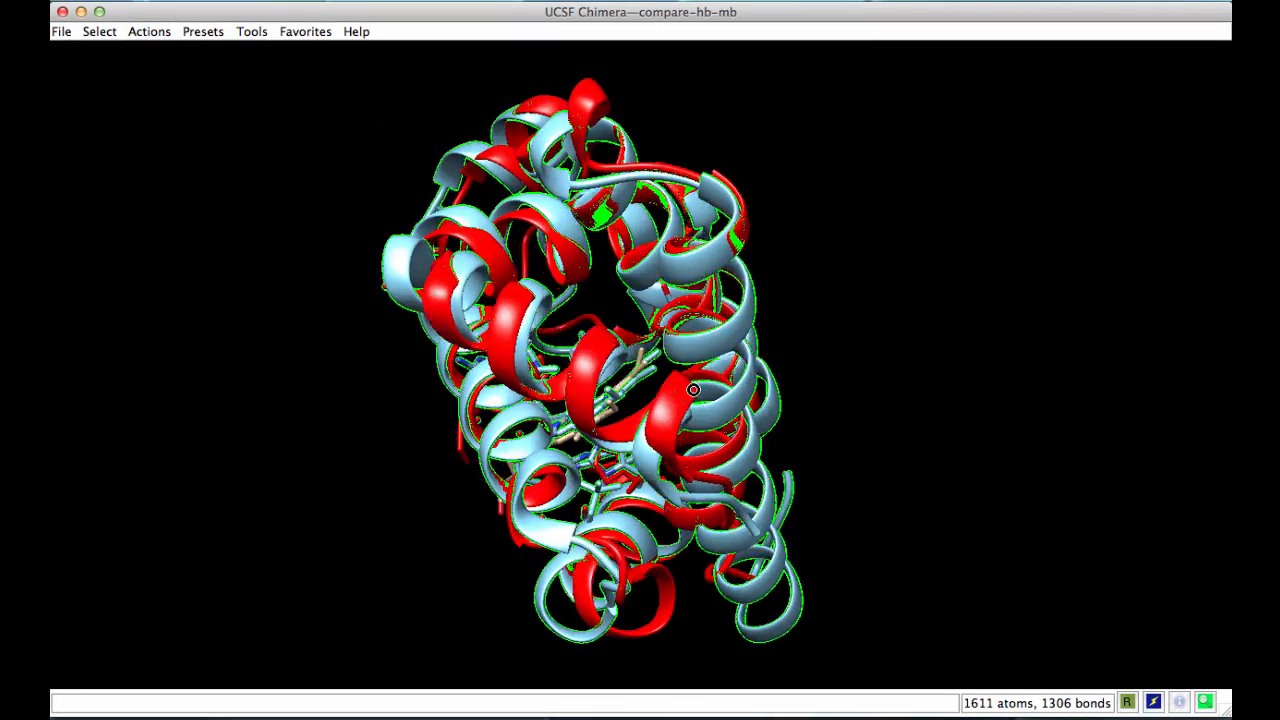
- Rotate the superposed chain D and myoglobin to inspect the heme pocket and His64
drag(693, 390, 556, 402)
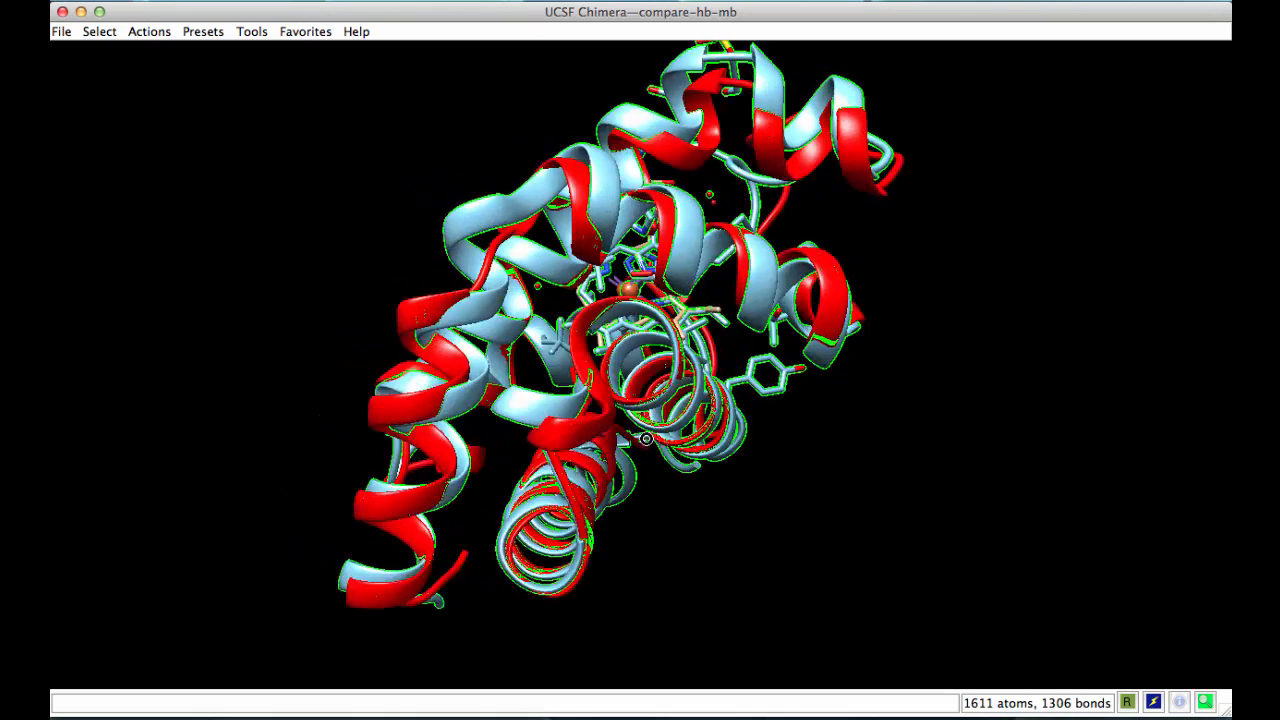
drag(645, 438, 817, 380)
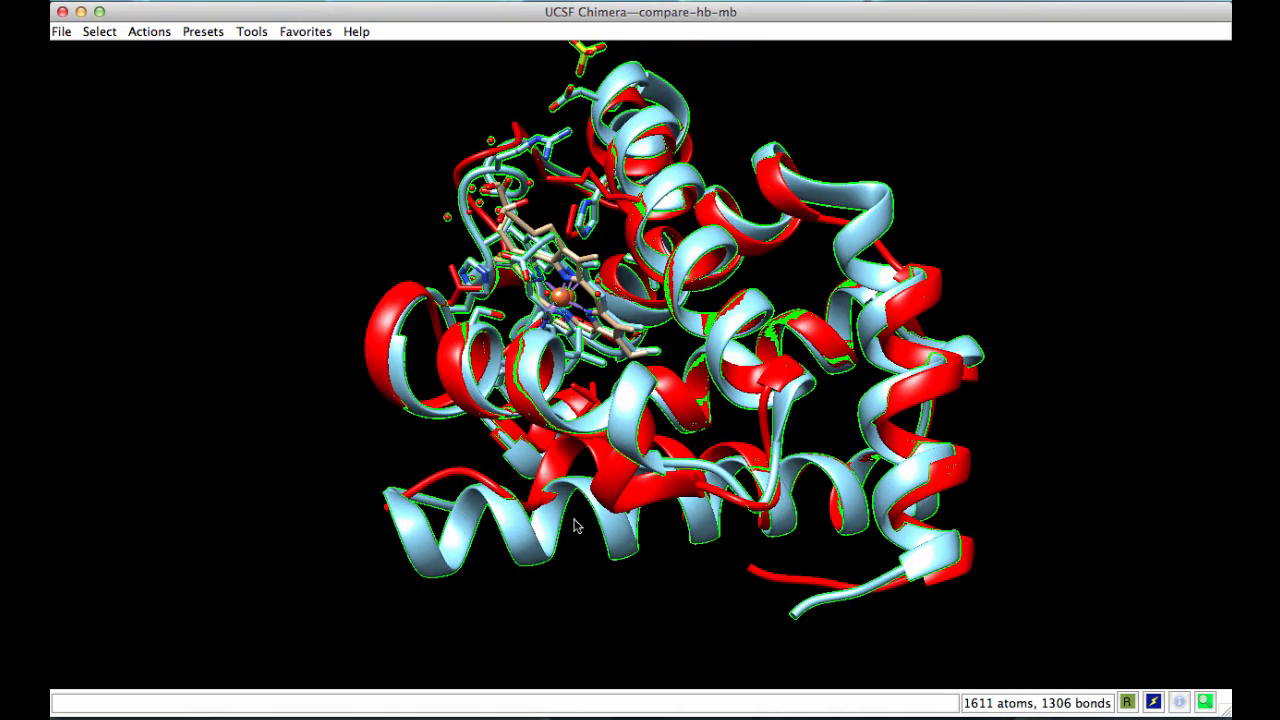
drag(575, 525, 485, 438)
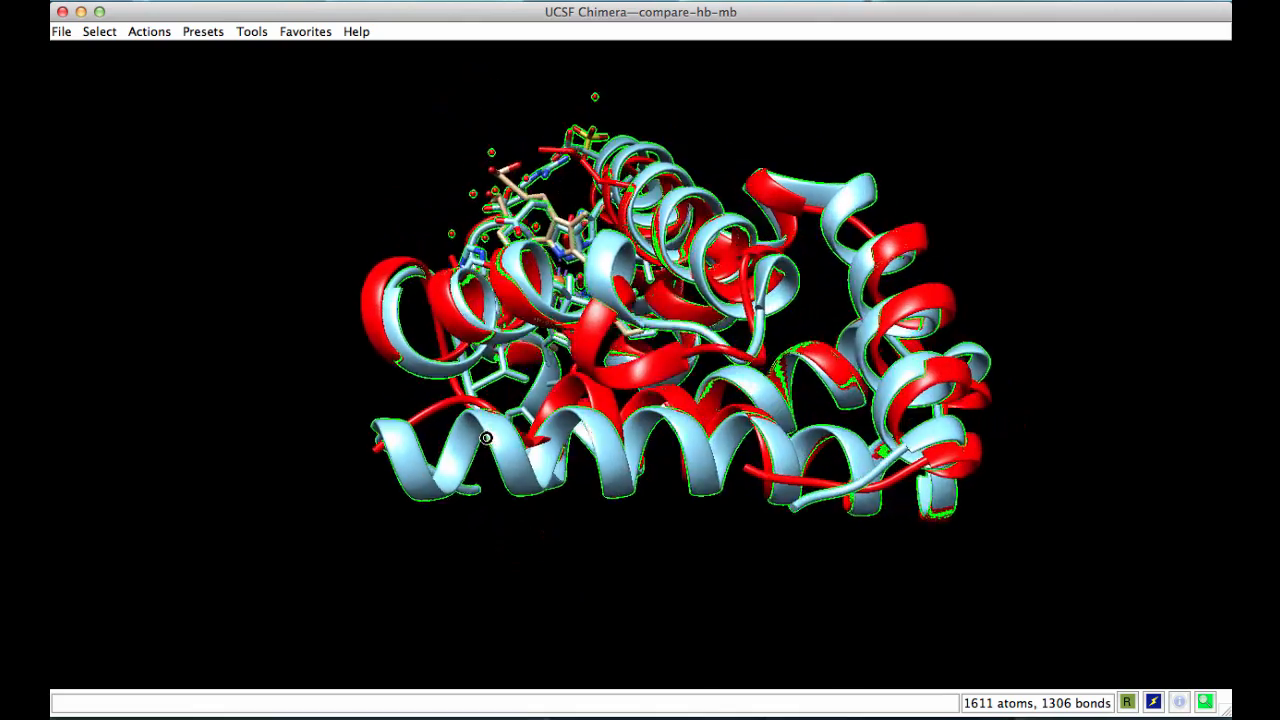
drag(485, 437, 213, 390)
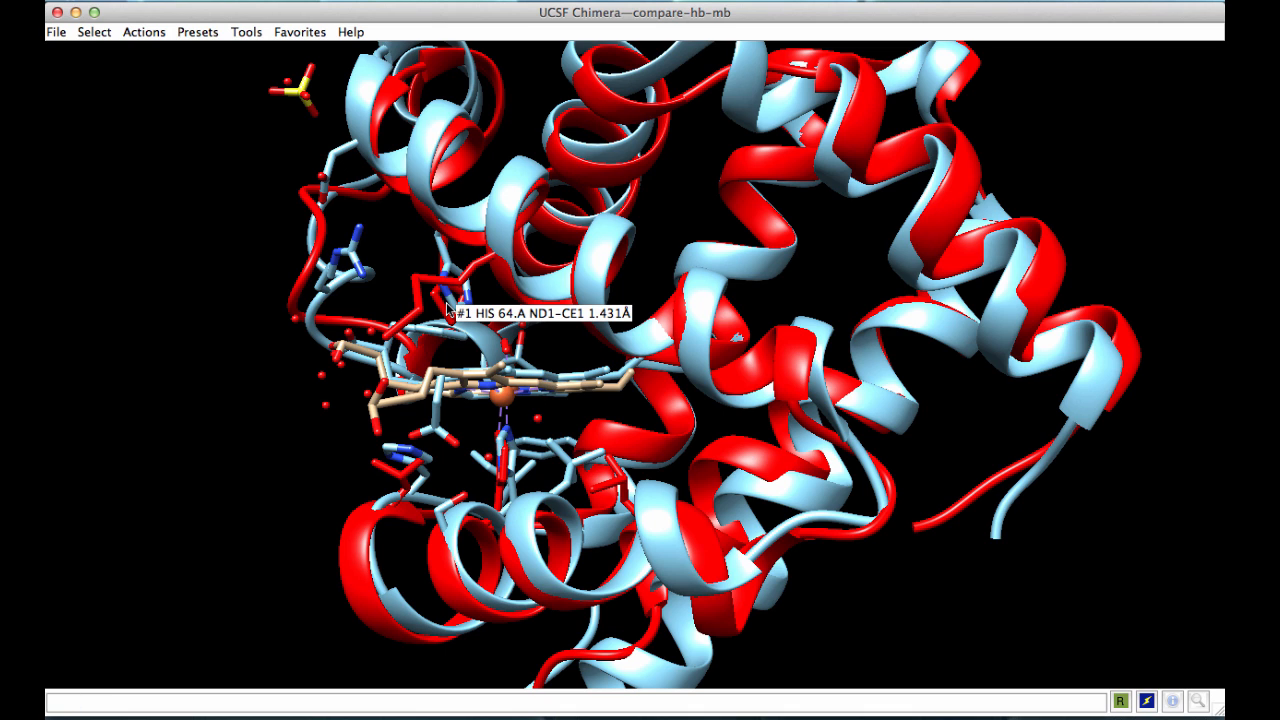
mouse_move(295, 310)
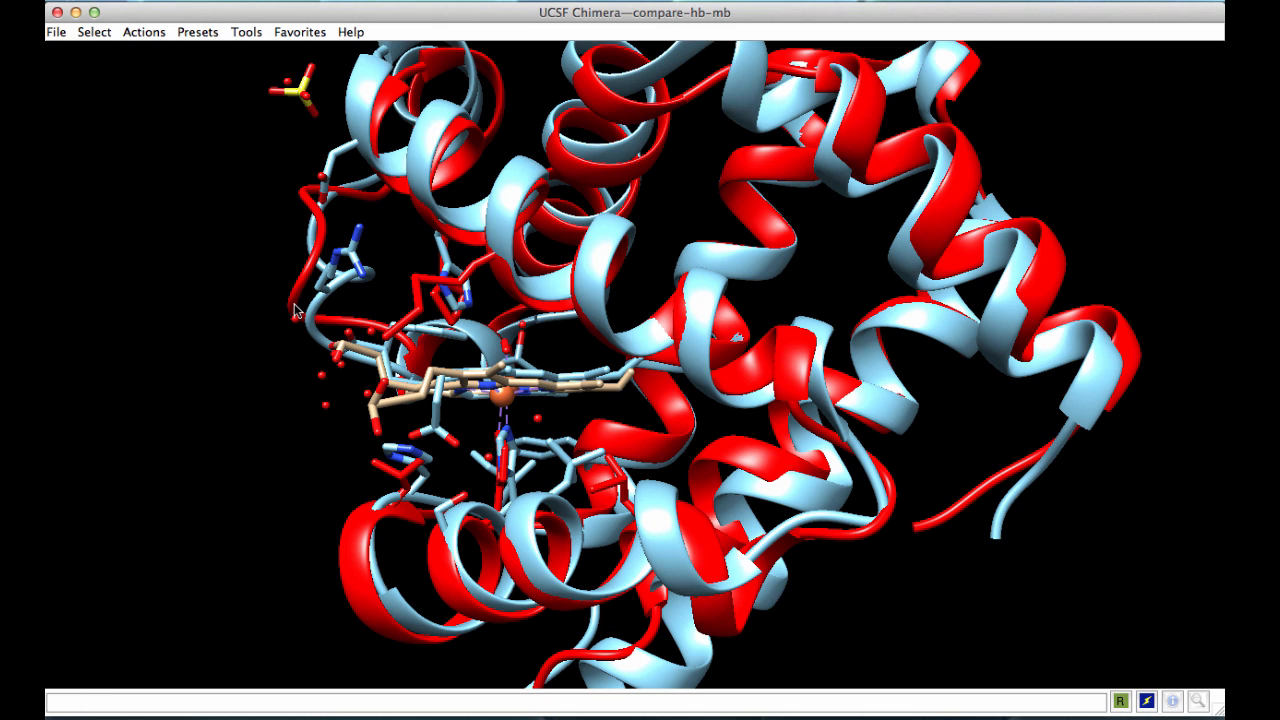
mouse_move(250, 66)
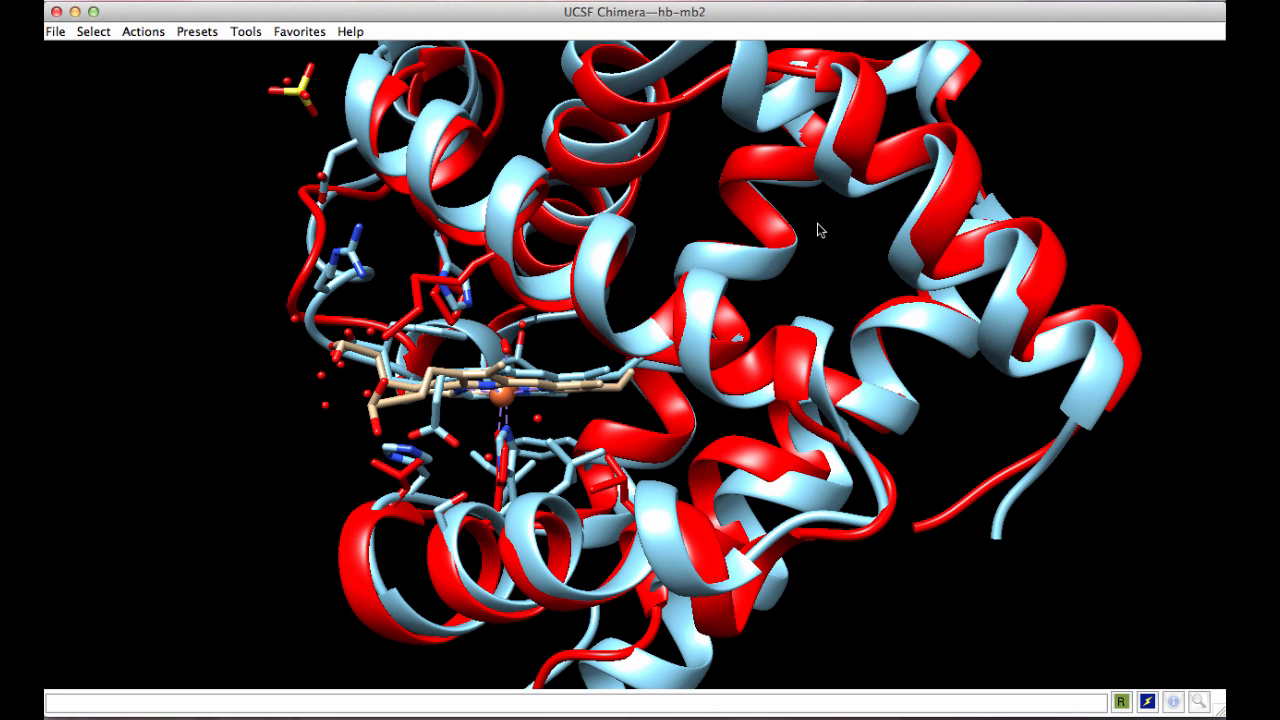
click(299, 31)
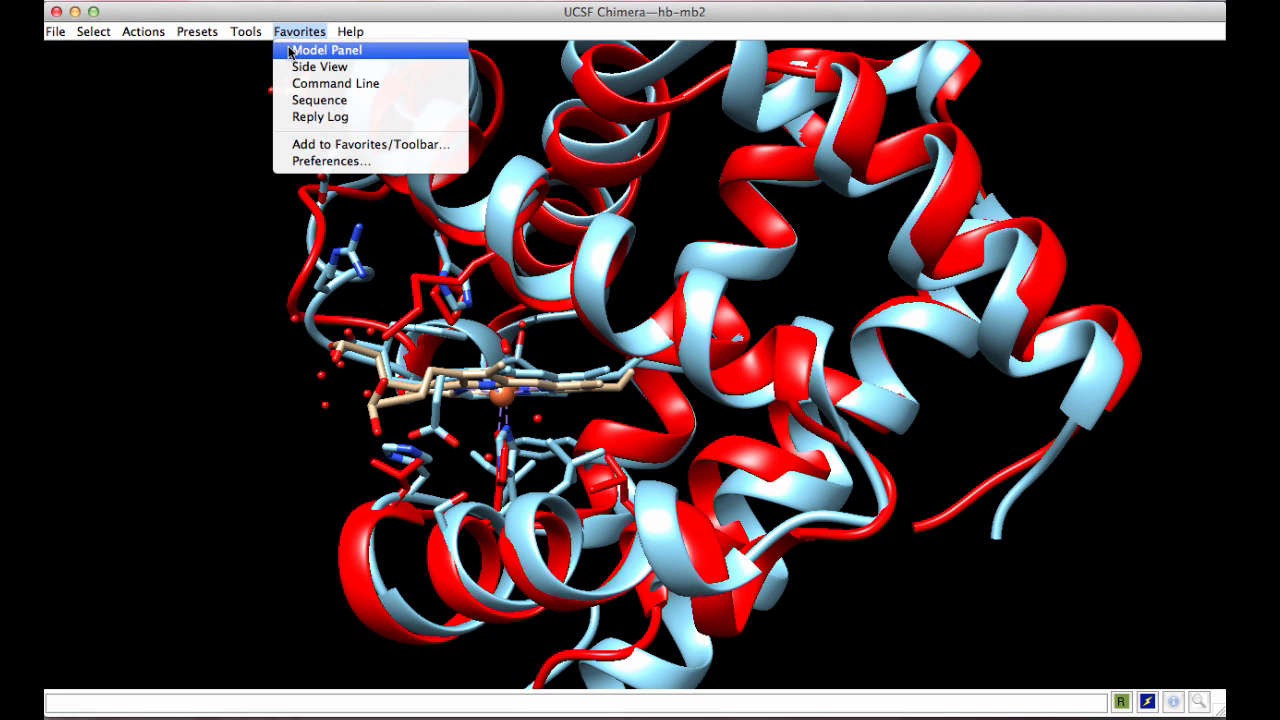
click(327, 50)
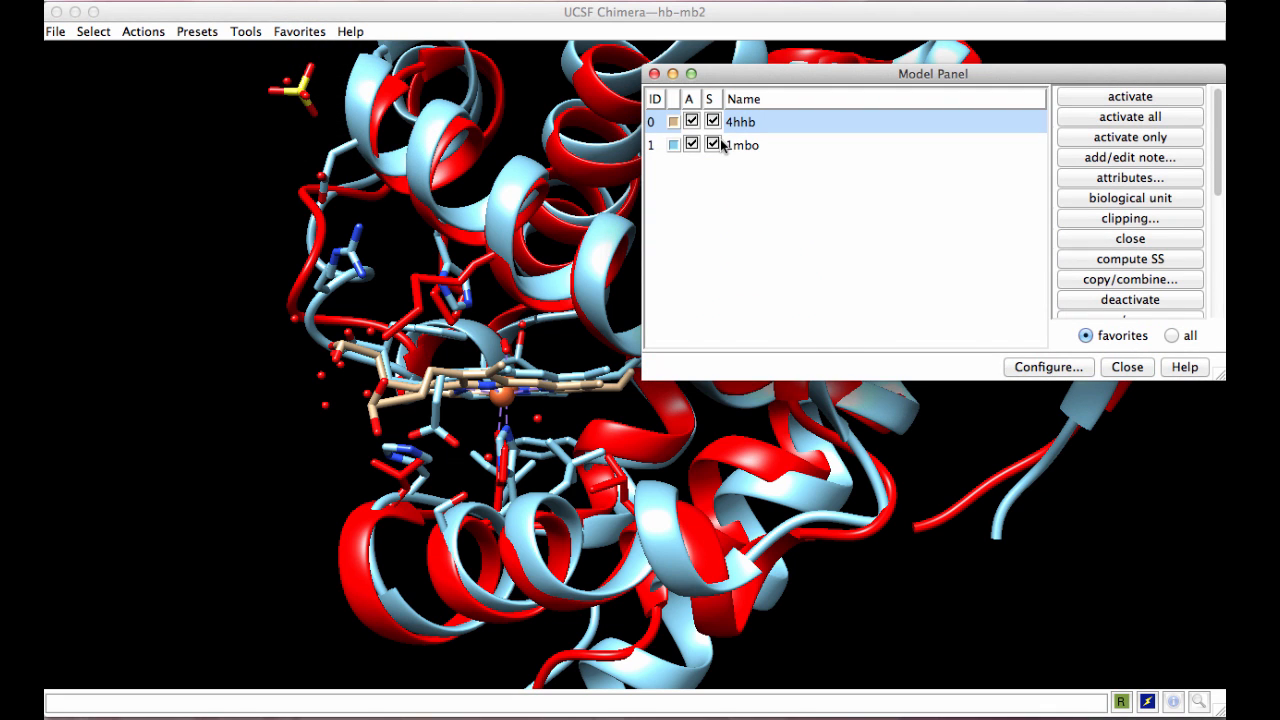
mouse_move(713, 121)
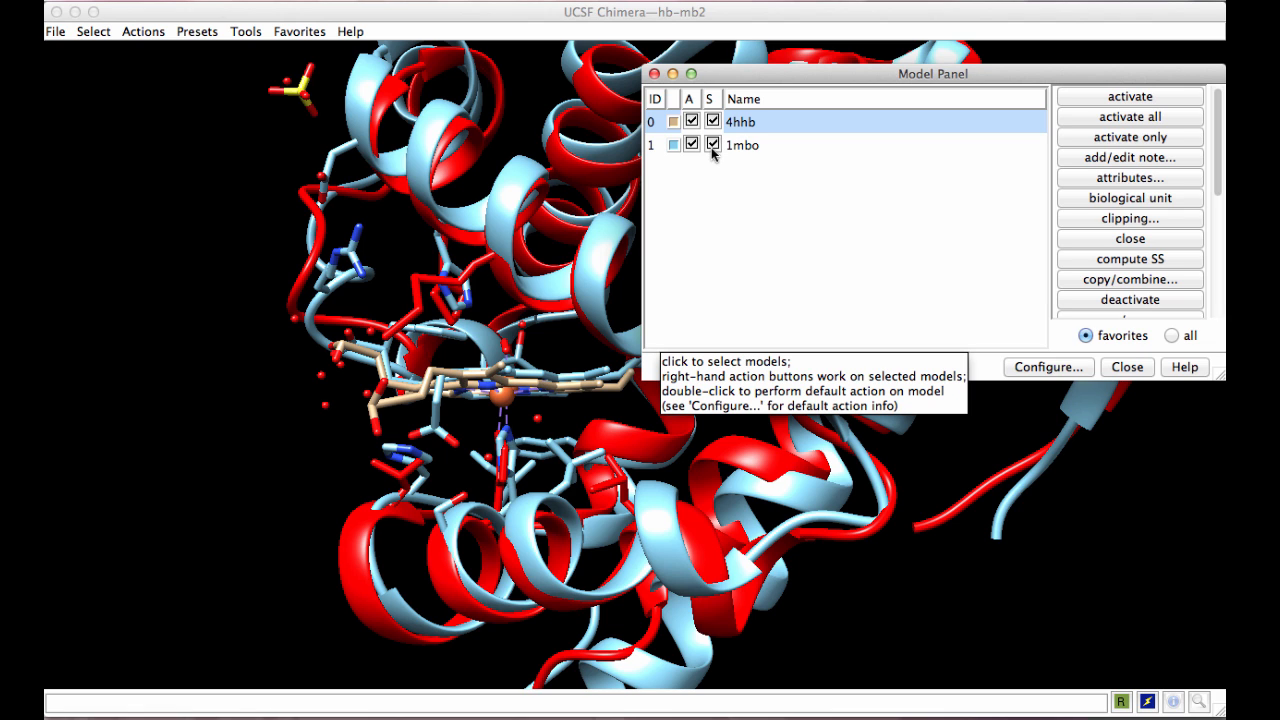
click(713, 144)
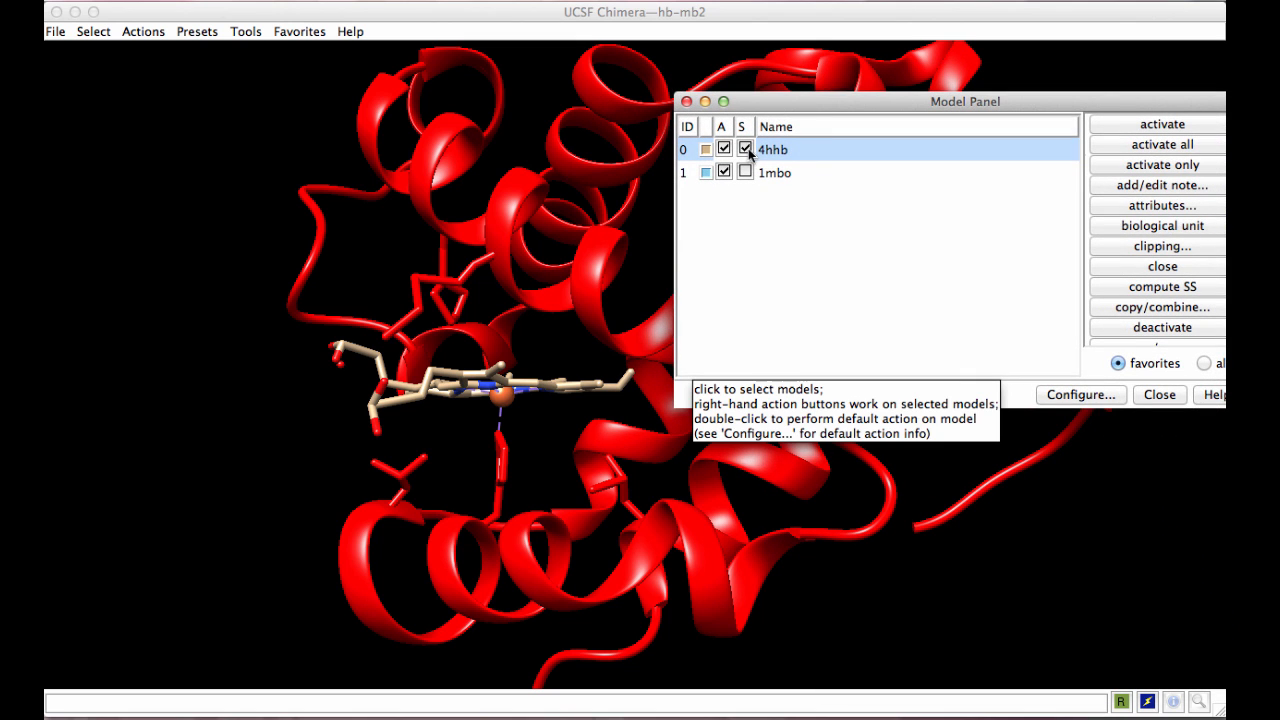
click(744, 148)
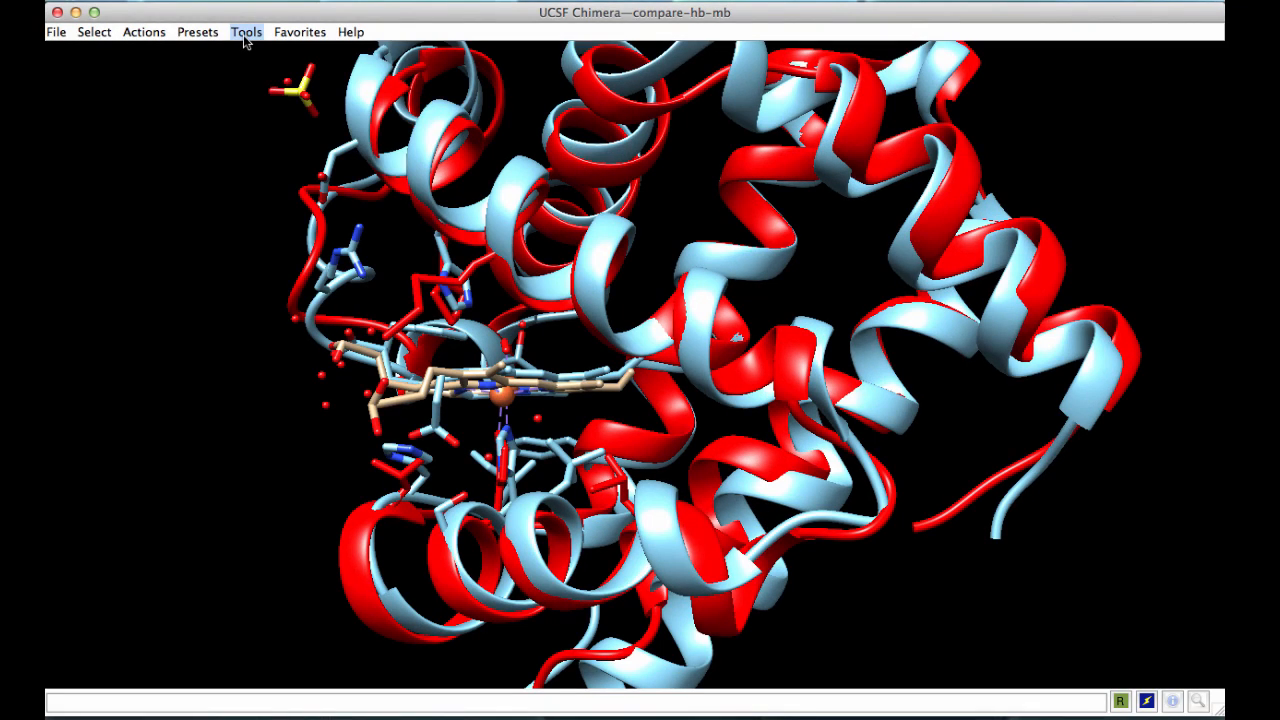
- Build a Match -> Align sequence alignment of 4hhb chain D and 1mbo chain A
click(246, 31)
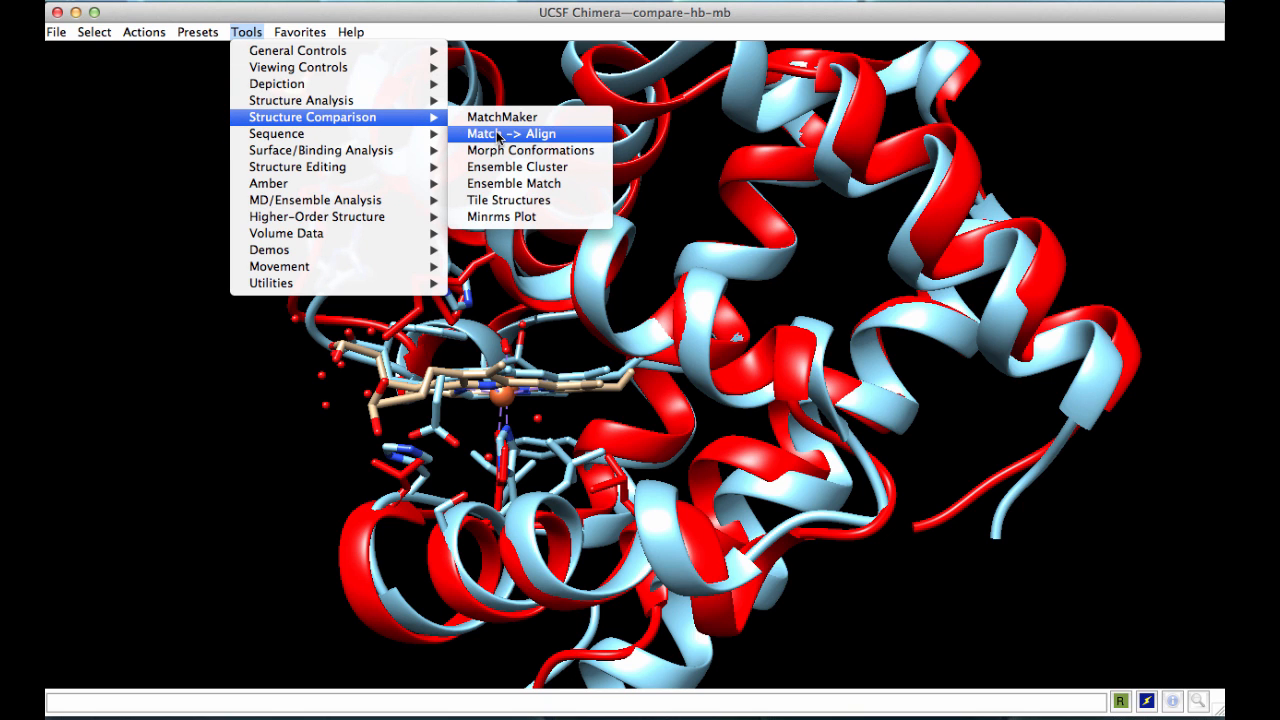
click(511, 133)
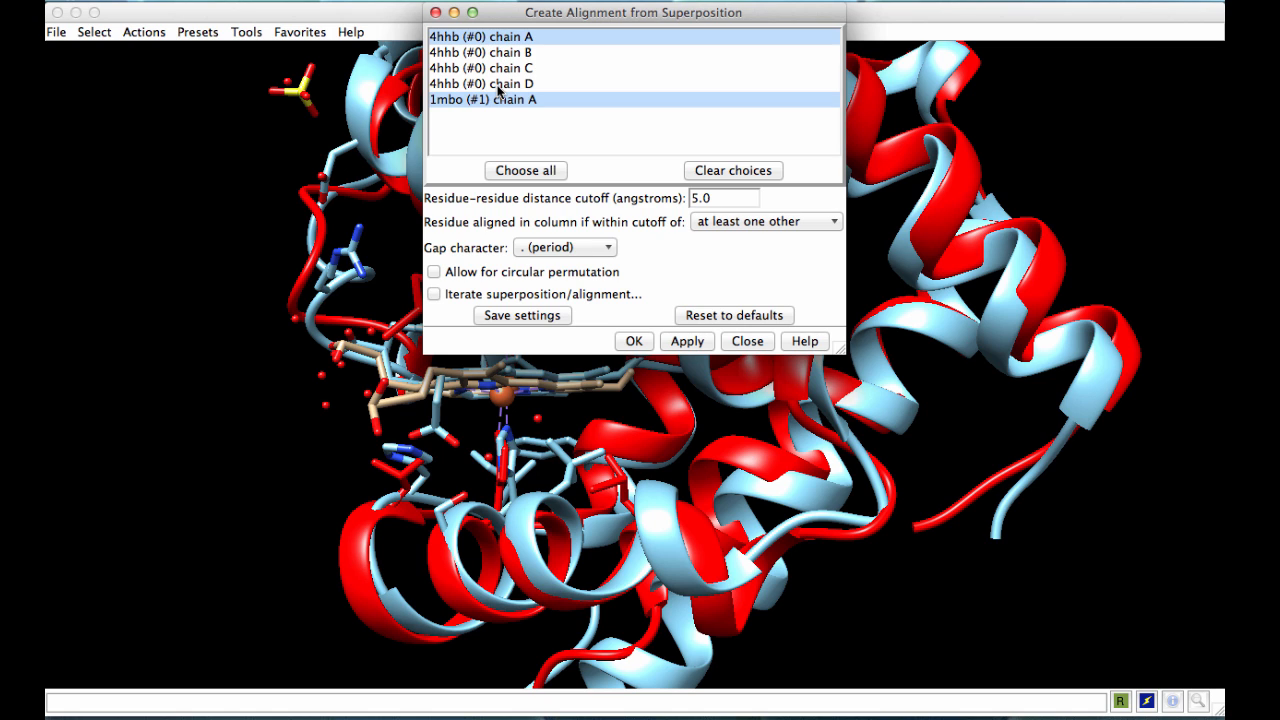
click(498, 83)
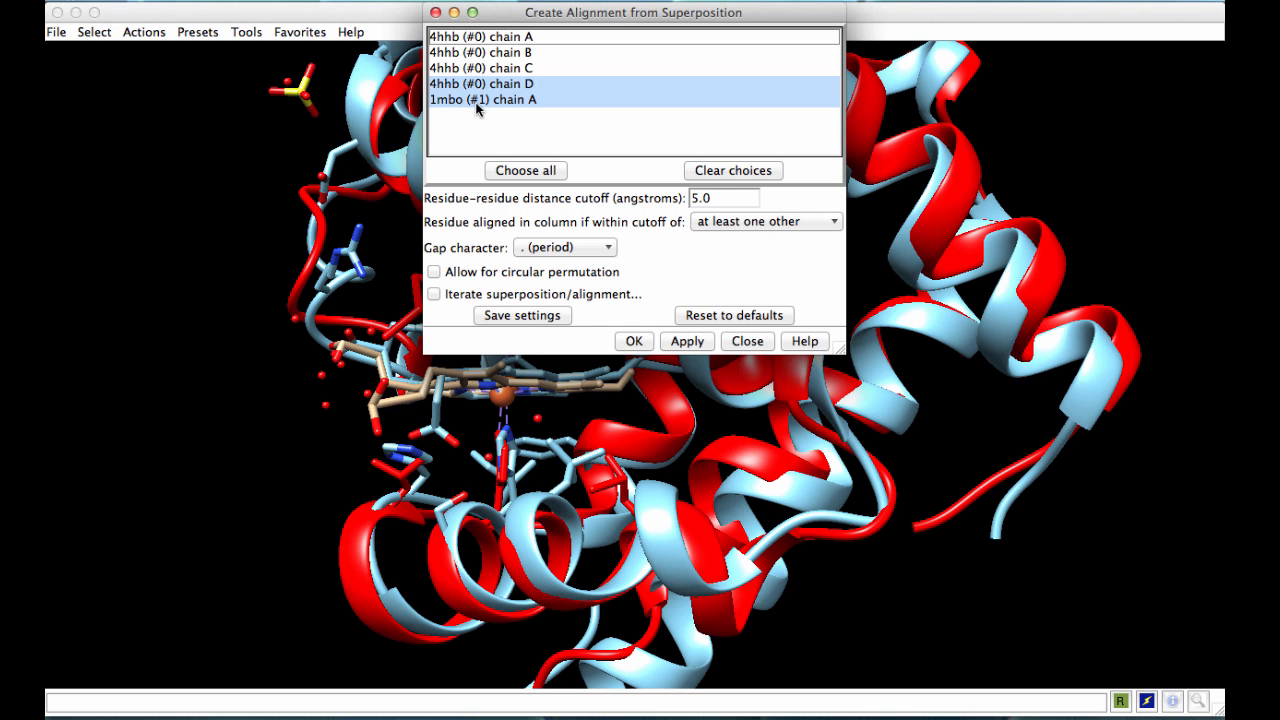
mouse_move(646, 328)
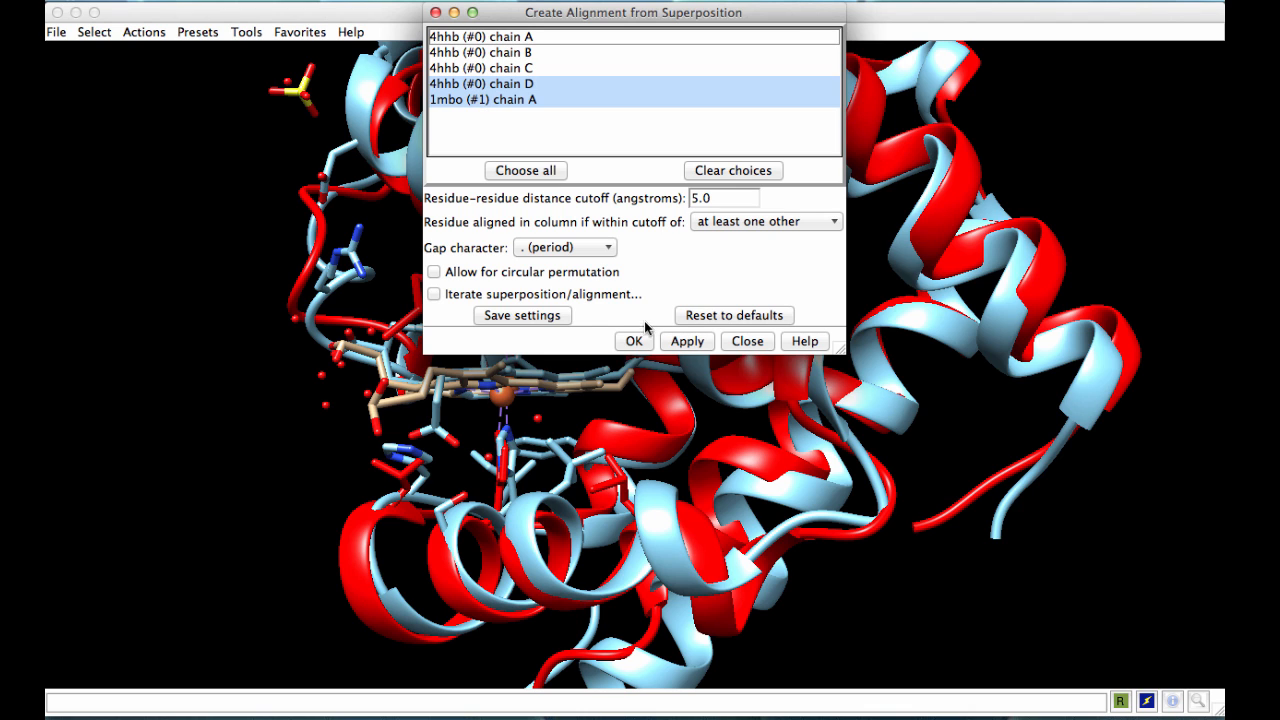
click(634, 341)
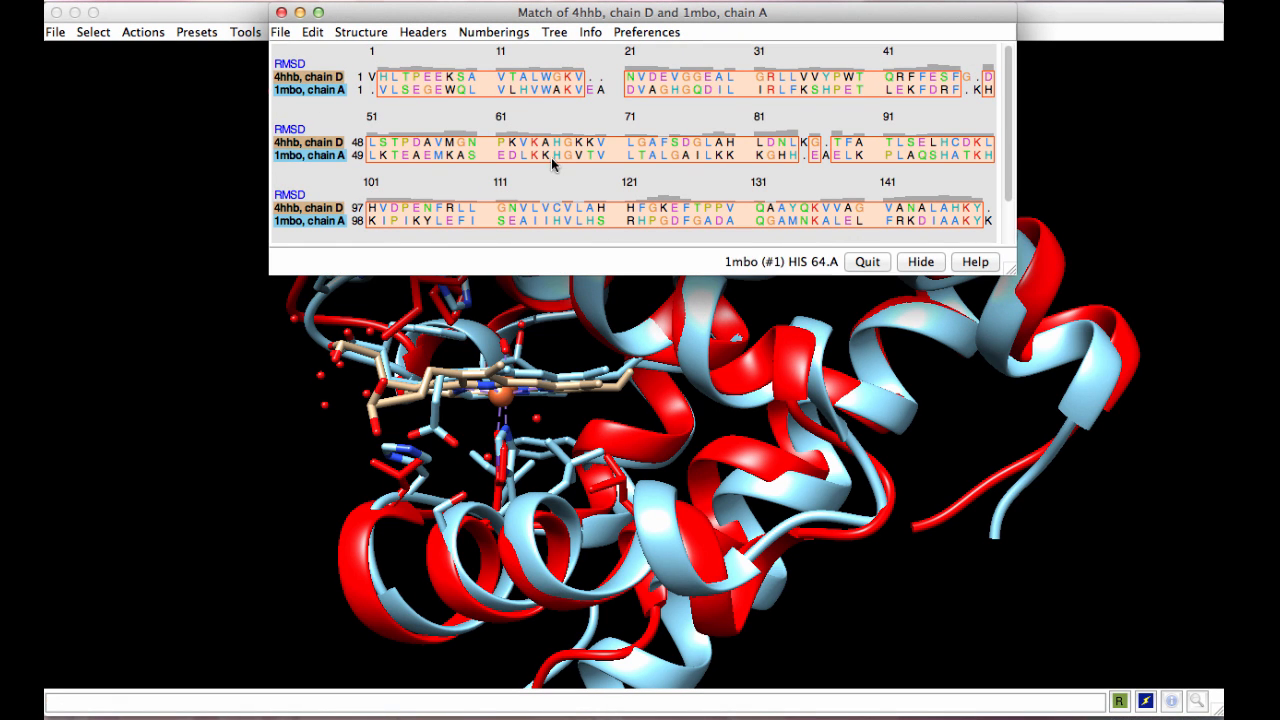
mouse_move(643, 162)
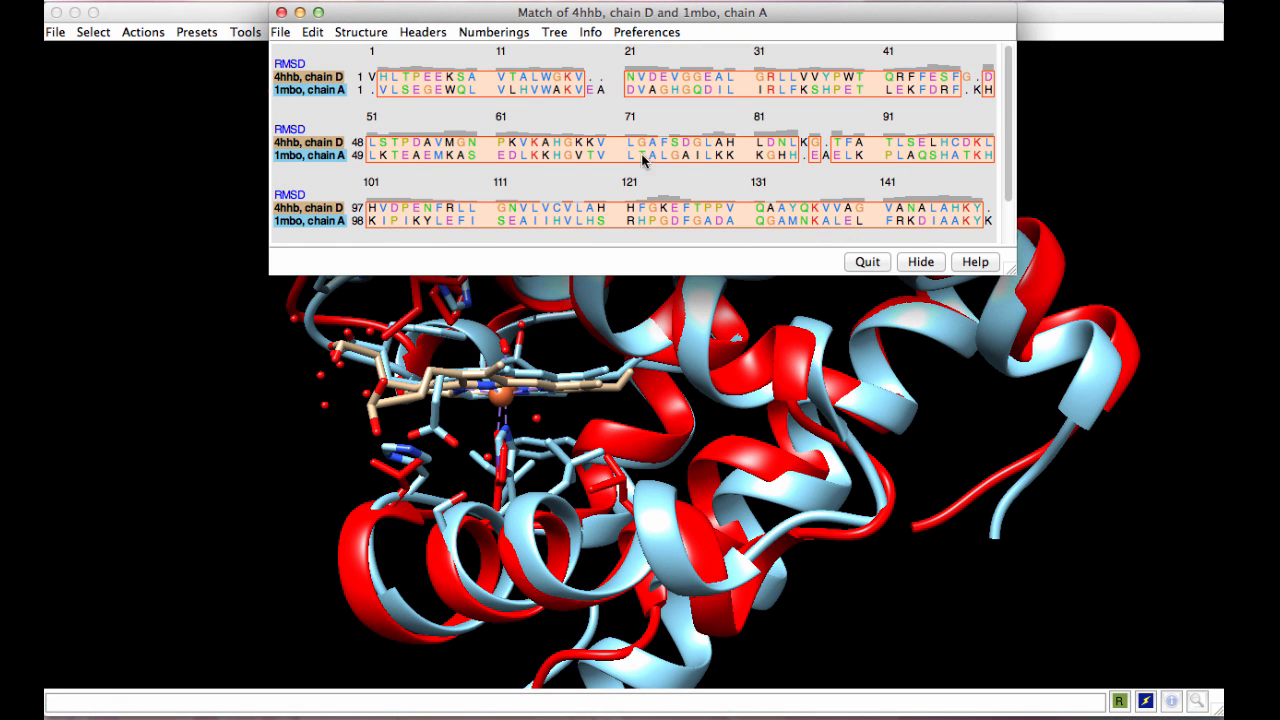
mouse_move(559, 171)
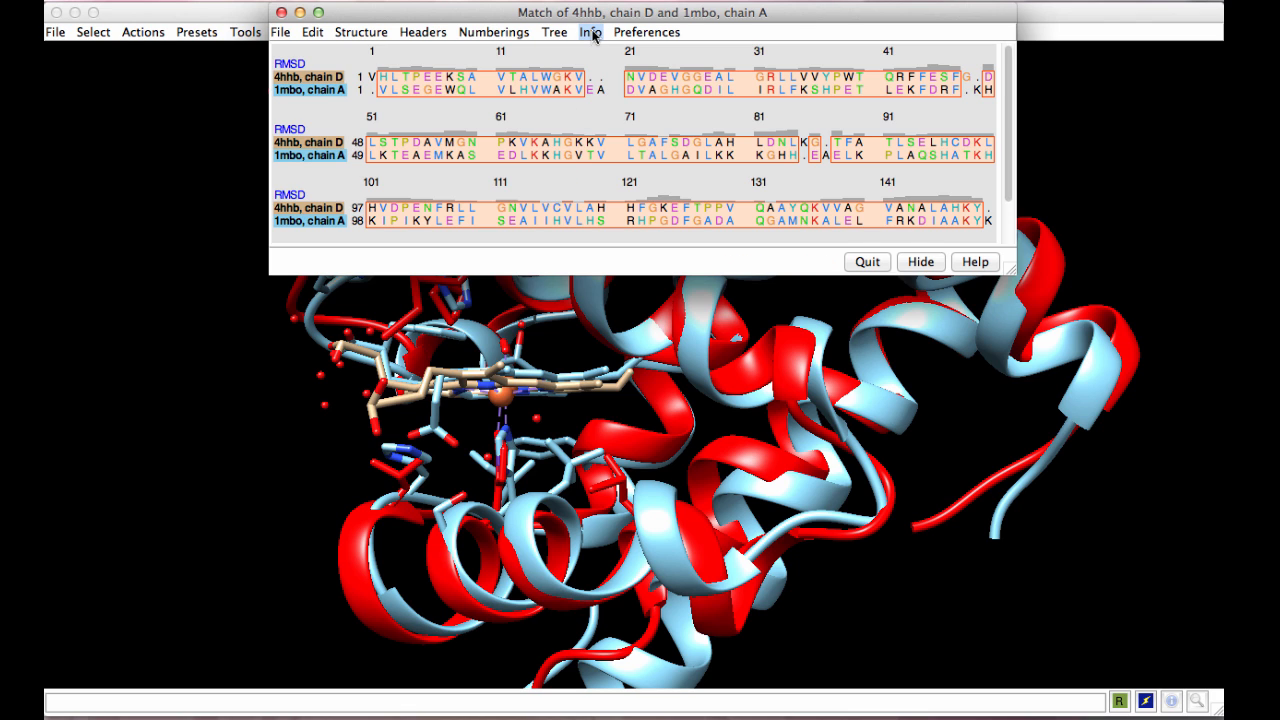
- Open the Compute Percent Identities dialog from the sequence viewer's Info menu
click(590, 32)
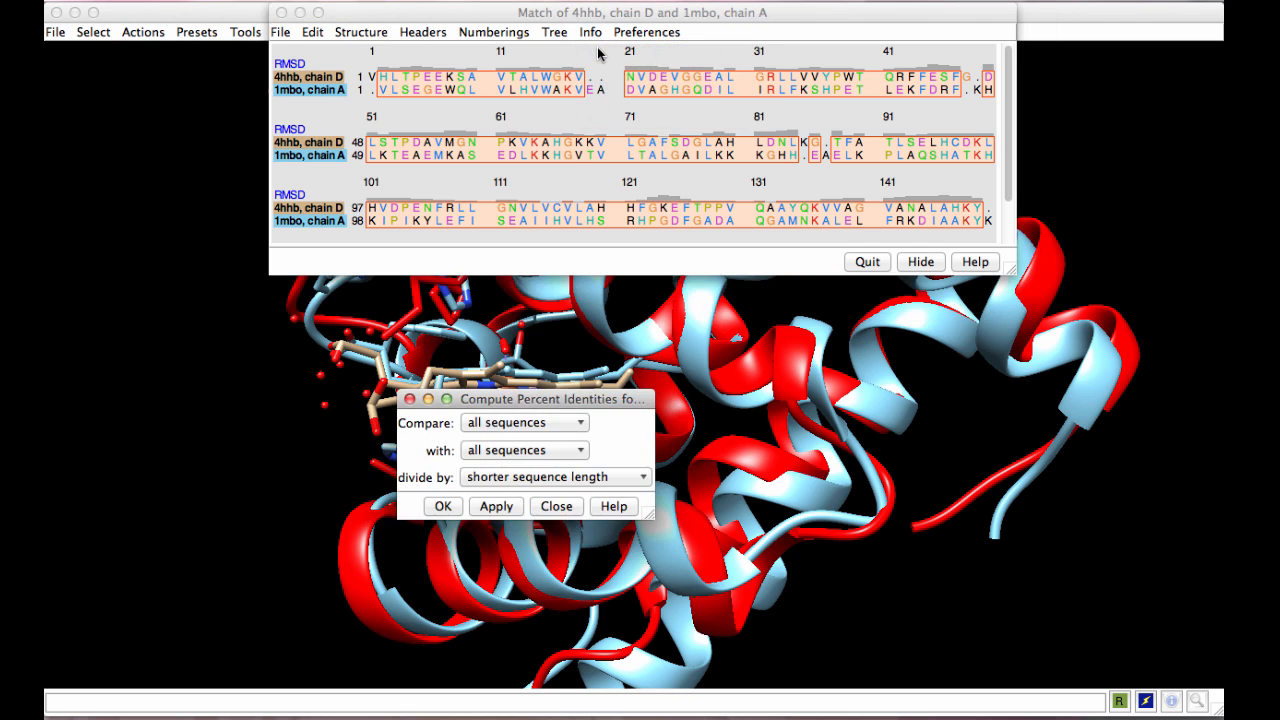